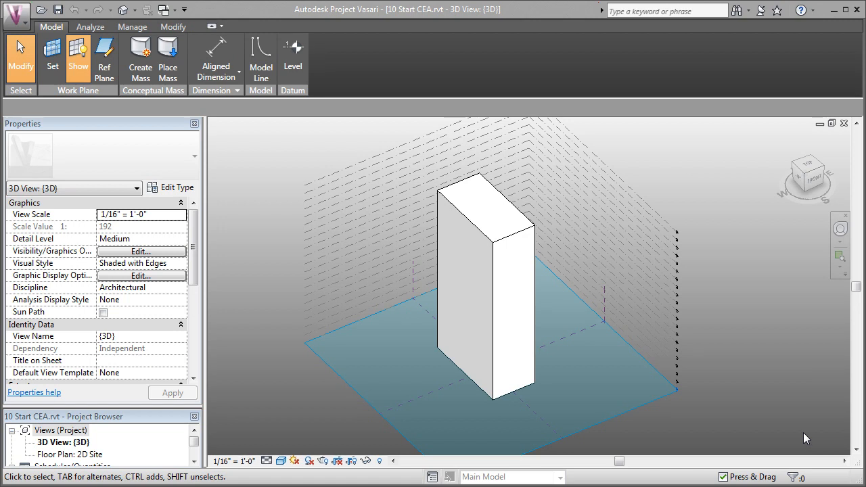
{"action": "mouse_move", "coordinate": [741, 369]}
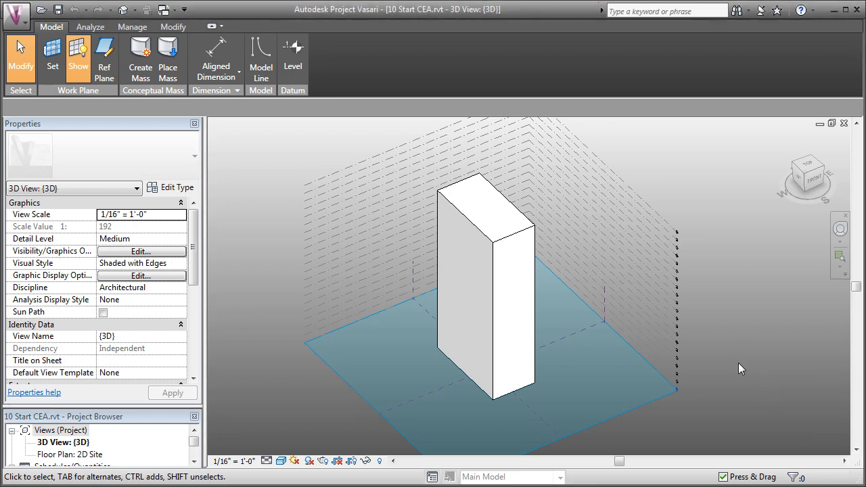
Step: Sign in to Autodesk web services from the Application menu with the password and Remember Me ticked
{"action": "left_click_drag", "start_coordinate": [740, 369], "coordinate": [531, 352]}
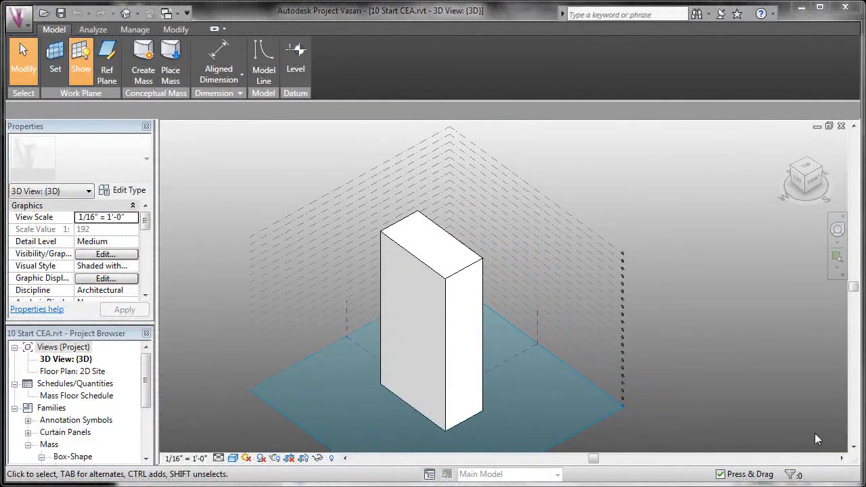
{"action": "mouse_move", "coordinate": [707, 217]}
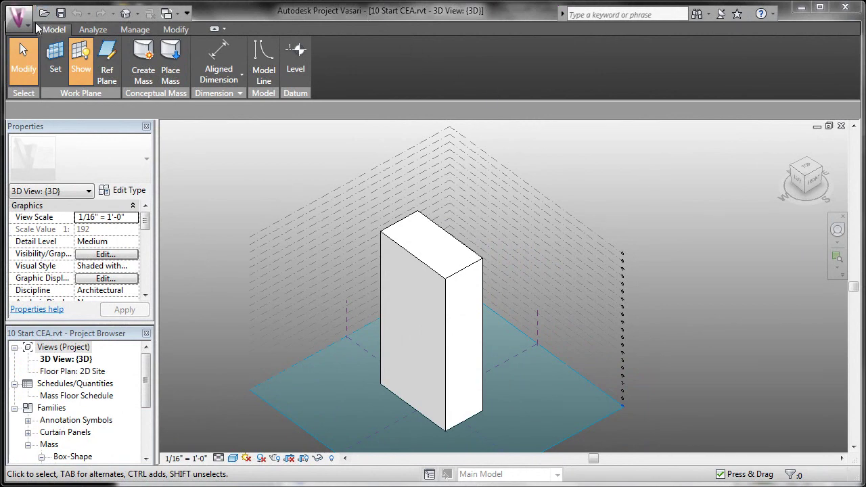
{"action": "left_click", "coordinate": [14, 19]}
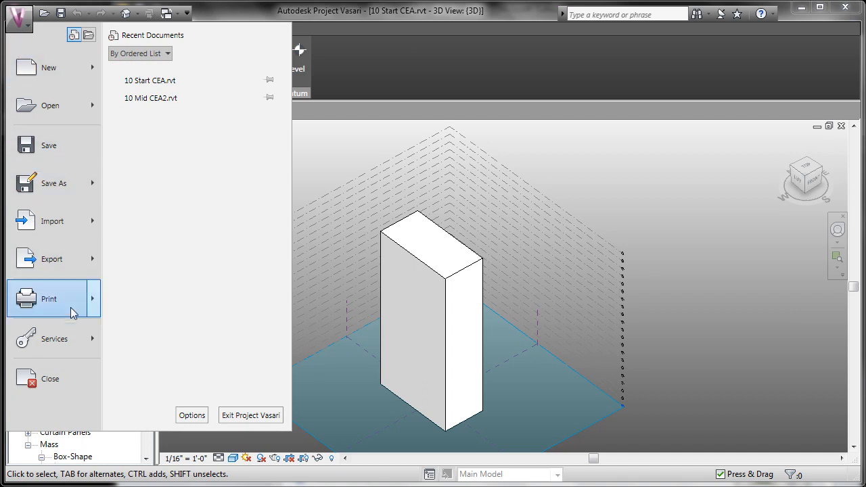
{"action": "left_click", "coordinate": [54, 338]}
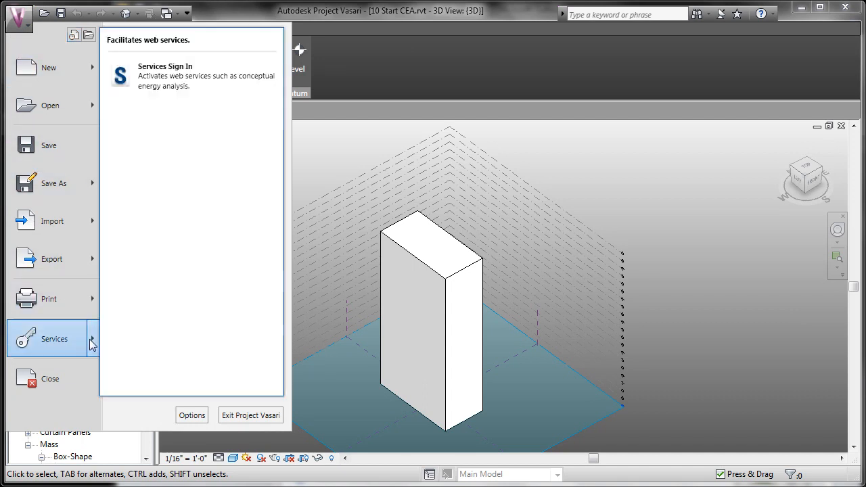
{"action": "mouse_move", "coordinate": [175, 81]}
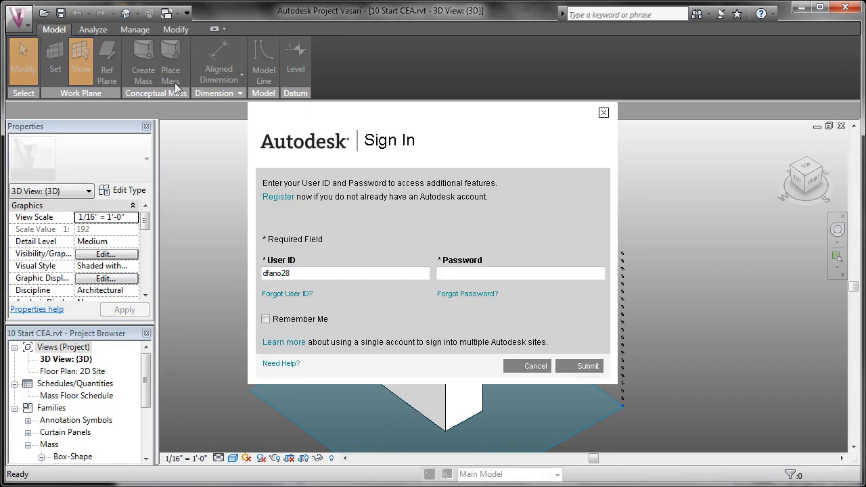
{"action": "mouse_move", "coordinate": [292, 225]}
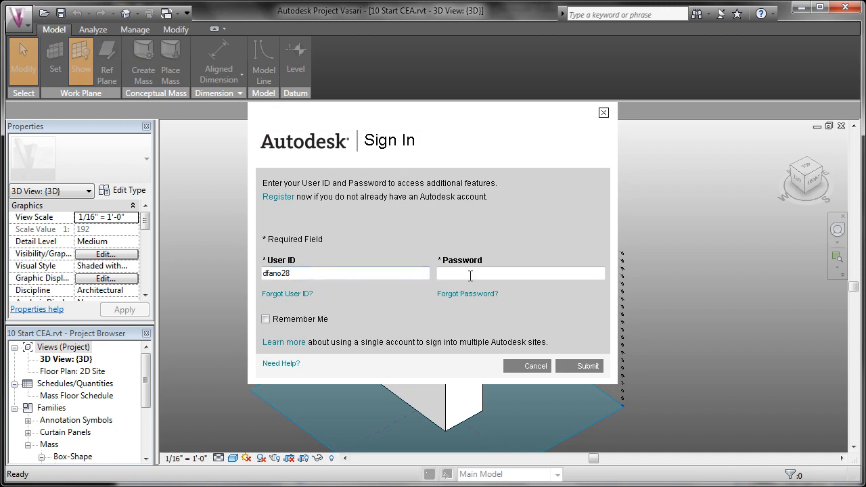
{"action": "type", "text": "•••••"}
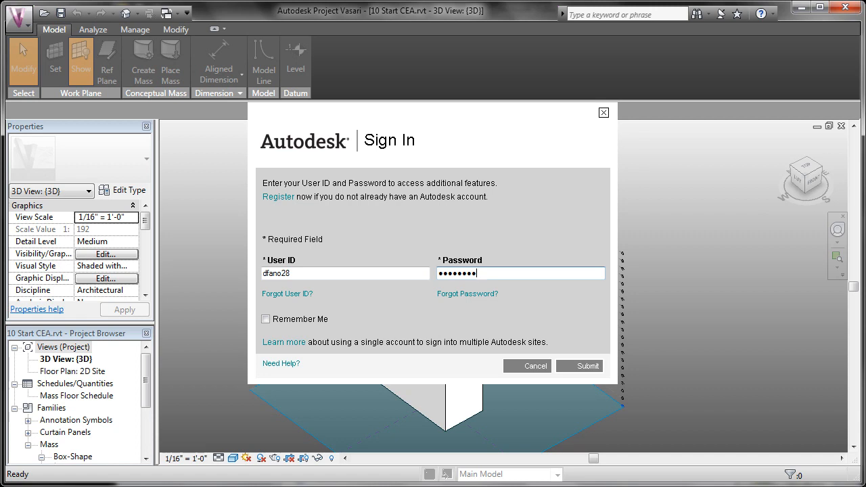
{"action": "left_click", "coordinate": [266, 319]}
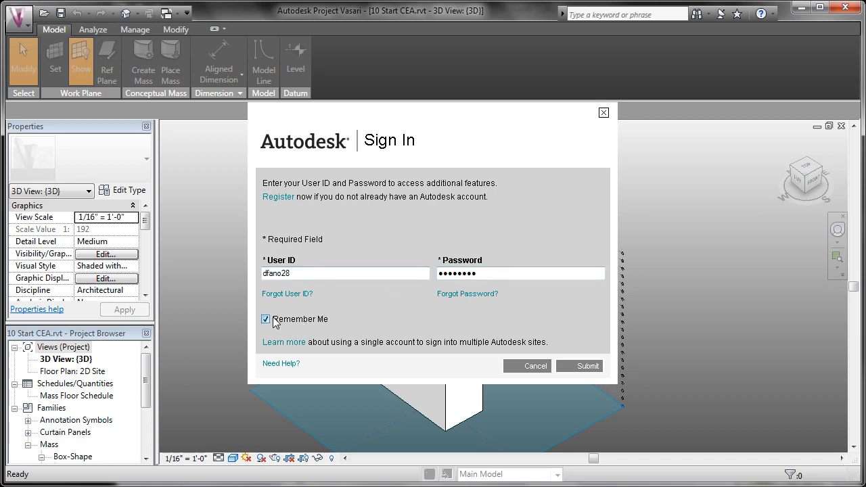
{"action": "left_click", "coordinate": [590, 366]}
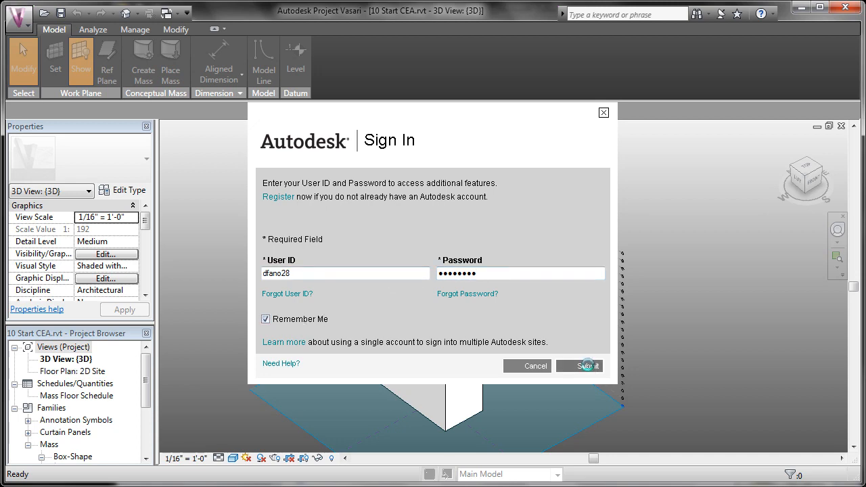
{"action": "left_click", "coordinate": [587, 366]}
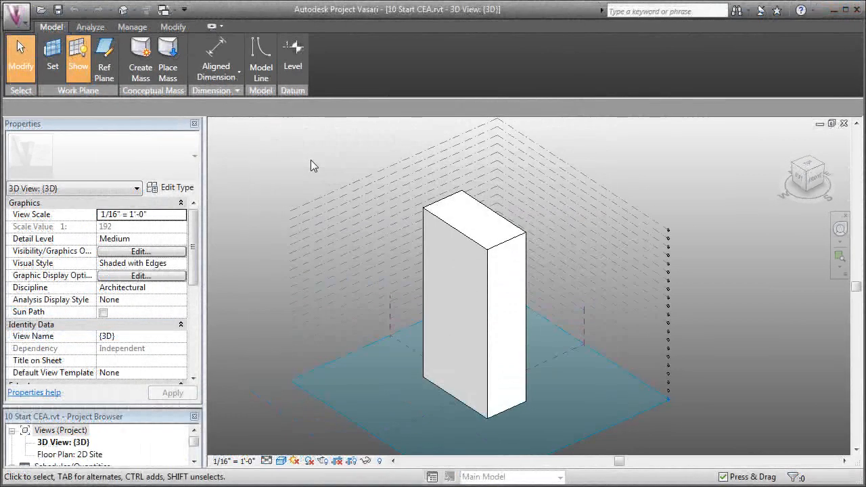
{"action": "mouse_move", "coordinate": [281, 170]}
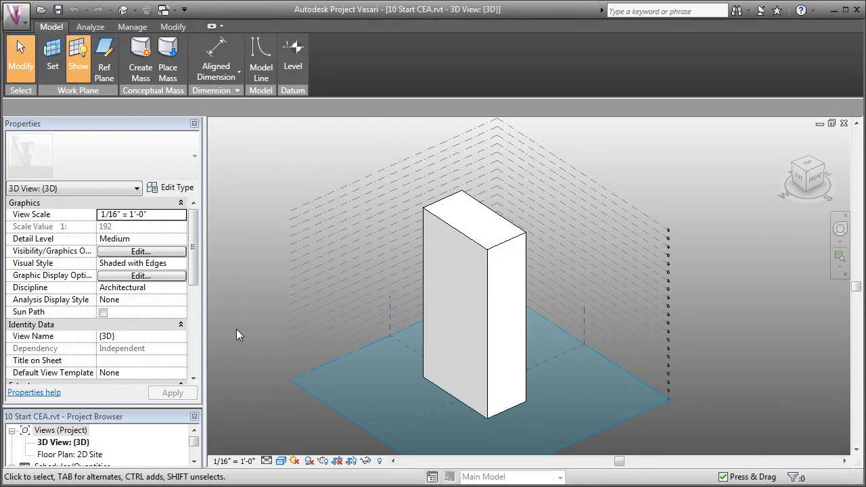
Step: Add mass floors to the selected tower at all levels from Level 1 up via the Mass Floors dialog
{"action": "left_click", "coordinate": [473, 311]}
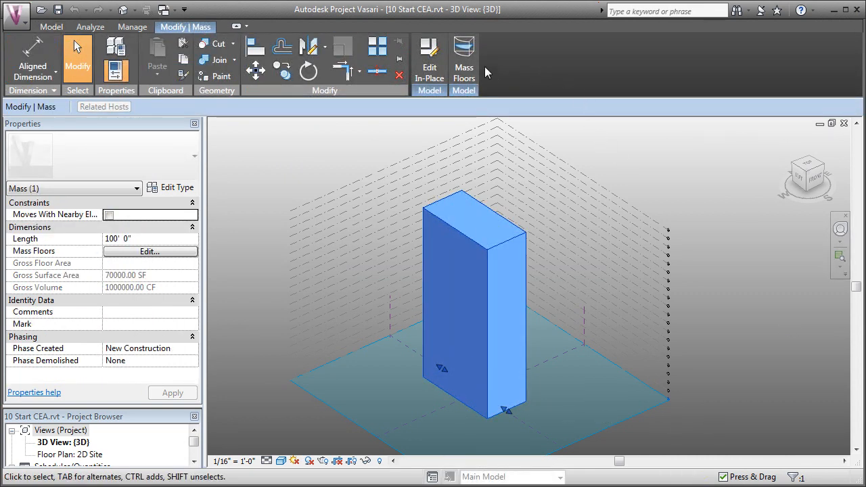
{"action": "mouse_move", "coordinate": [464, 51]}
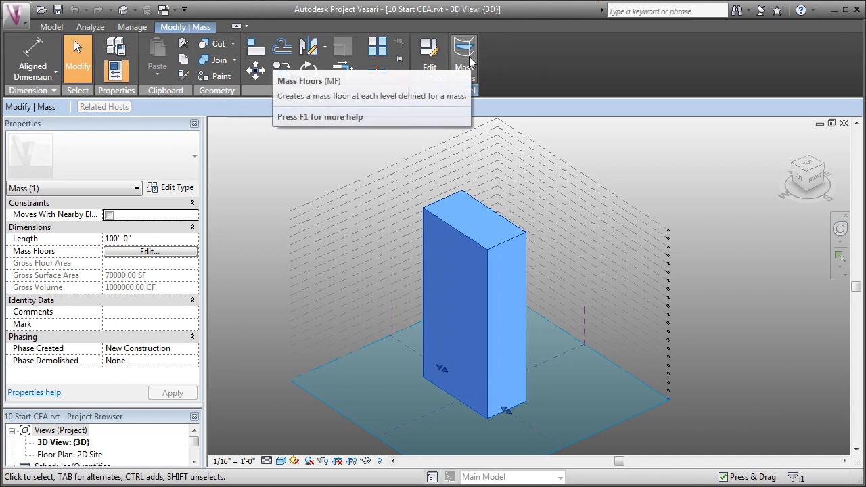
{"action": "mouse_move", "coordinate": [471, 61]}
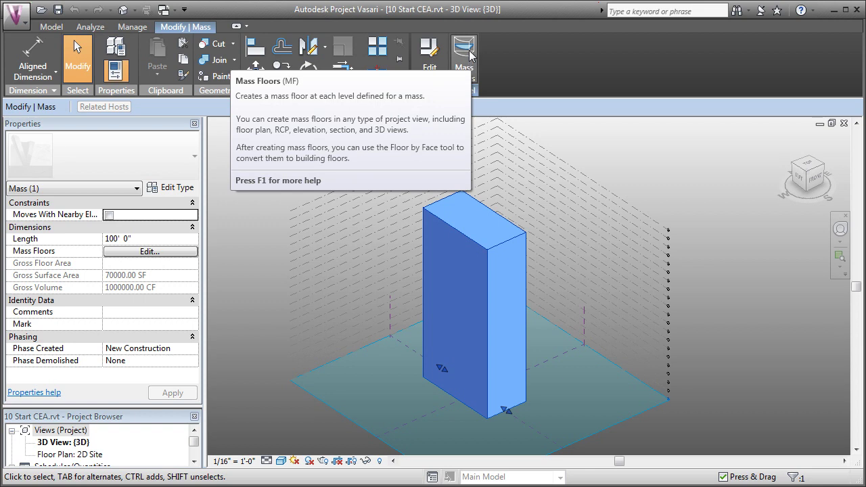
{"action": "left_click", "coordinate": [464, 50]}
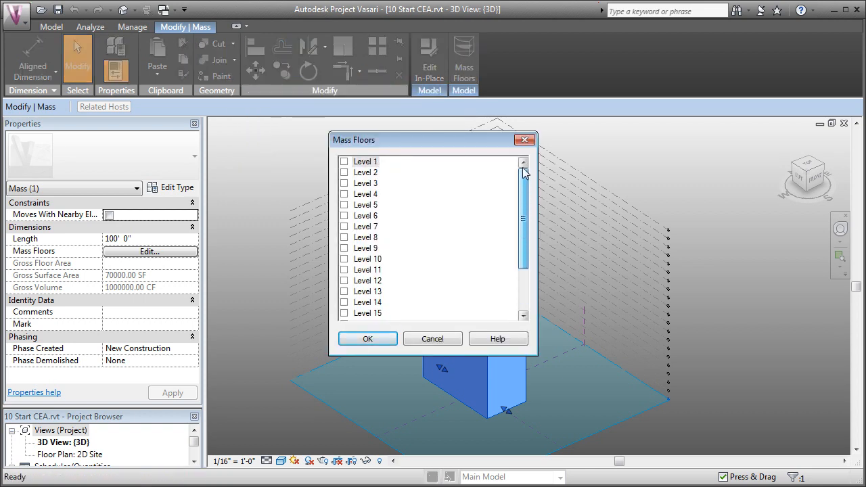
{"action": "left_click", "coordinate": [366, 161]}
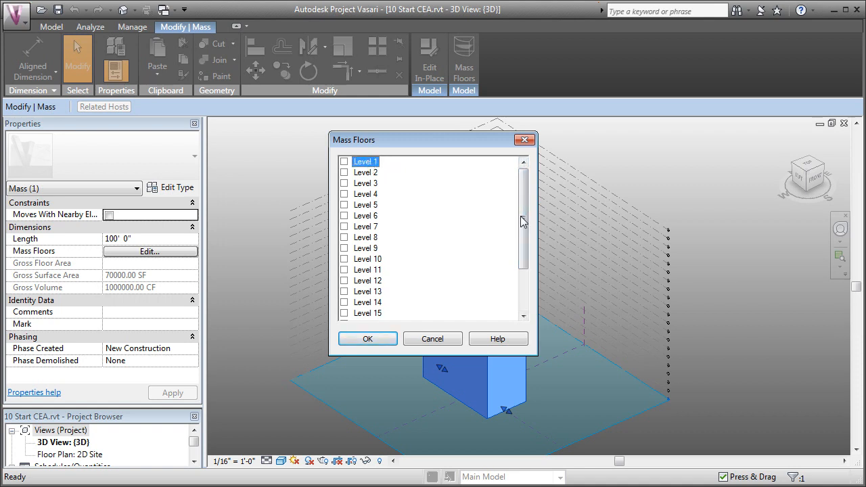
{"action": "scroll", "scroll_direction": "down", "scroll_amount": 3}
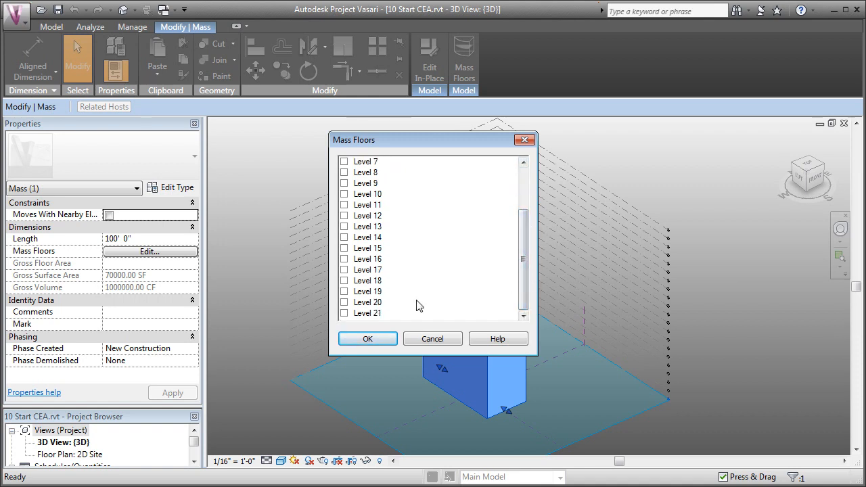
{"action": "mouse_move", "coordinate": [375, 316]}
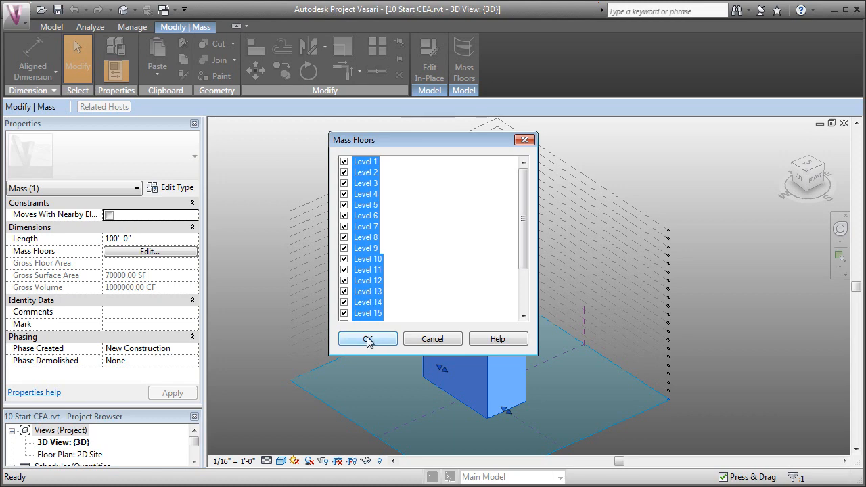
{"action": "left_click", "coordinate": [367, 338]}
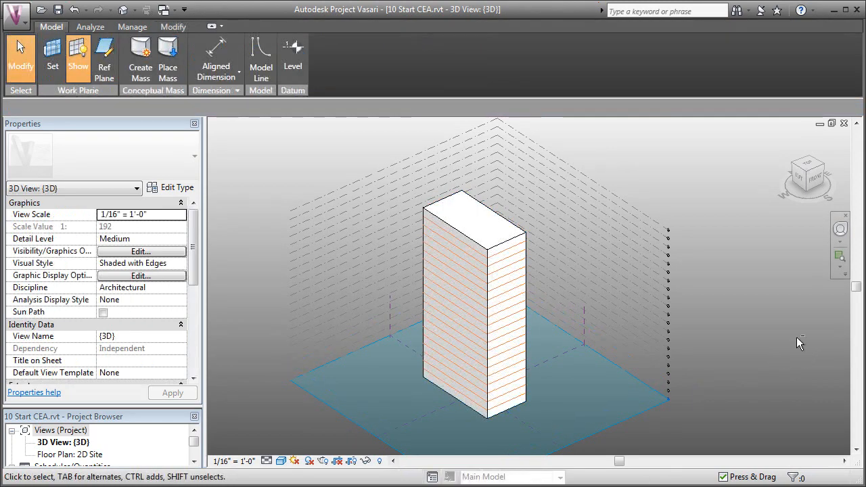
{"action": "left_click", "coordinate": [507, 249]}
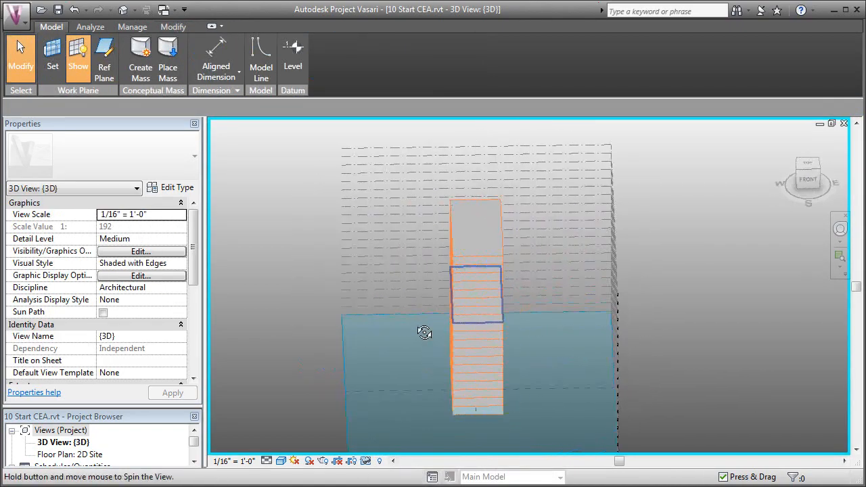
{"action": "left_click_drag", "start_coordinate": [424, 332], "coordinate": [515, 347]}
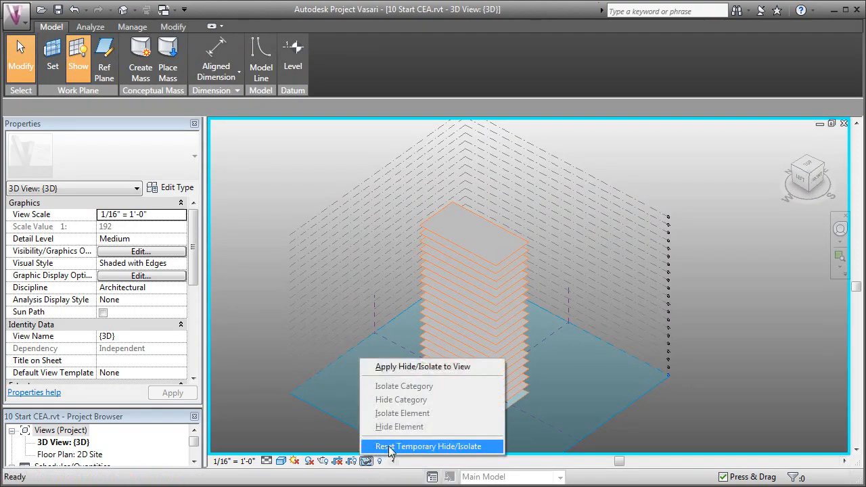
{"action": "left_click", "coordinate": [432, 447]}
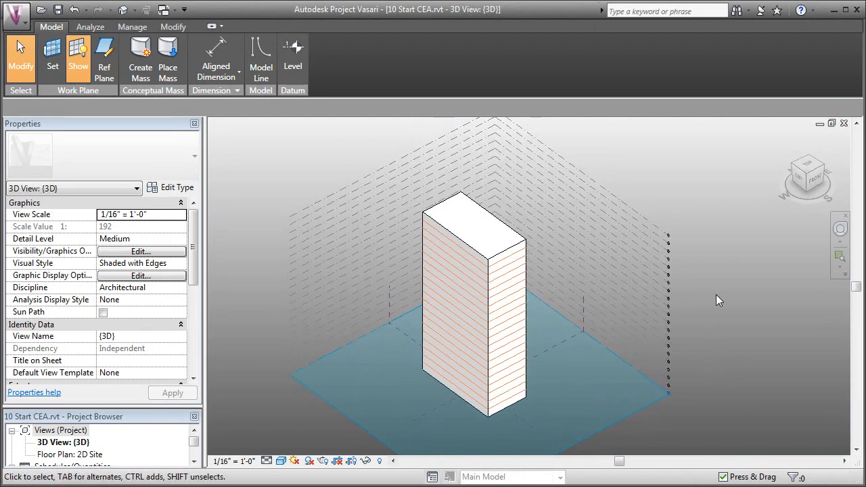
{"action": "mouse_move", "coordinate": [495, 61]}
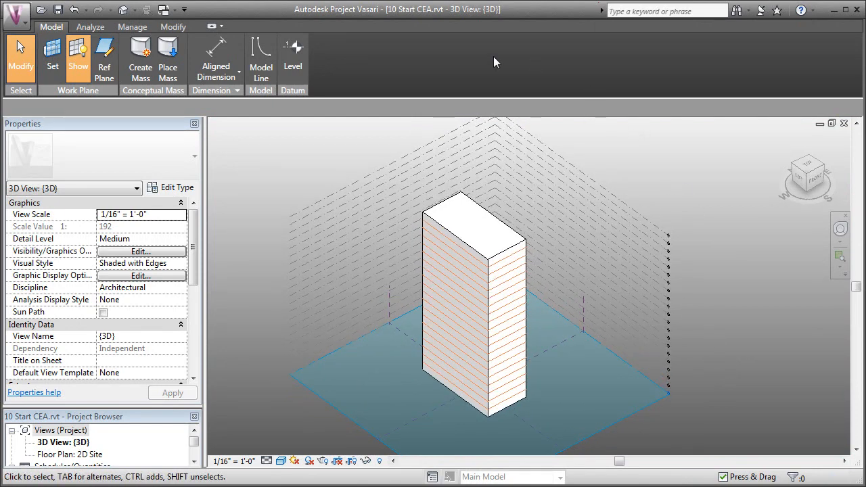
Step: Switch to the Analyze tab and view the tower as analytical mass surfaces
{"action": "left_click", "coordinate": [92, 28]}
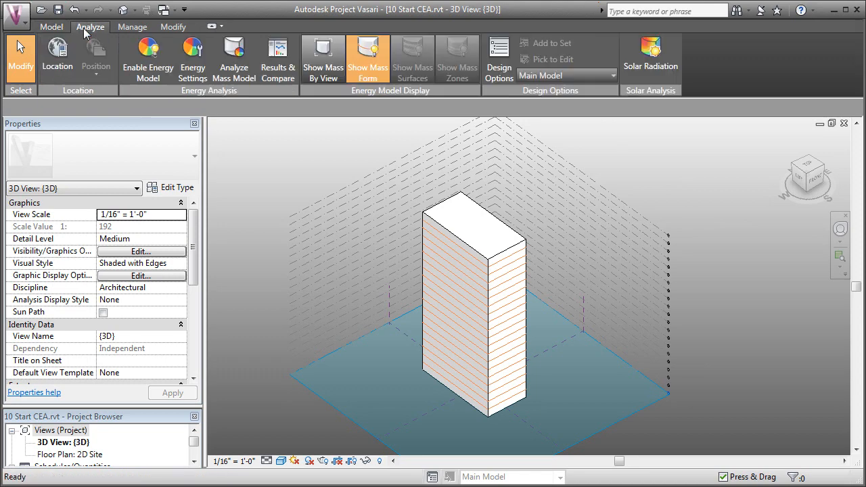
{"action": "mouse_move", "coordinate": [140, 59]}
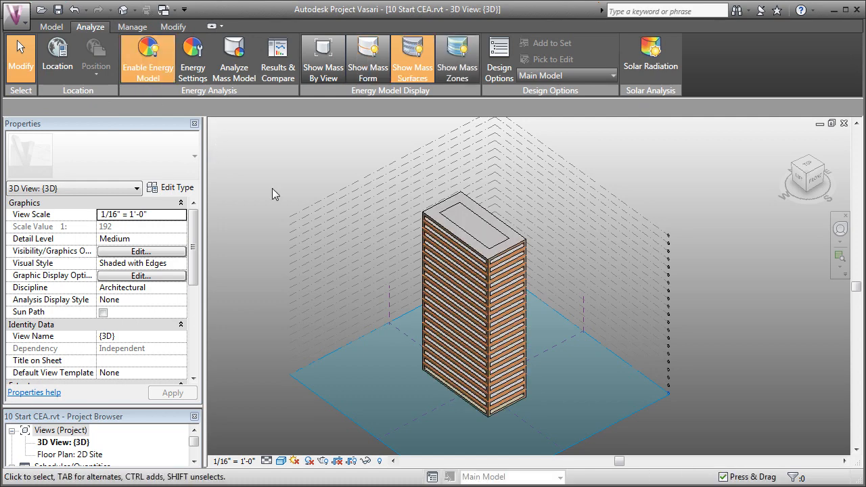
{"action": "mouse_move", "coordinate": [246, 281]}
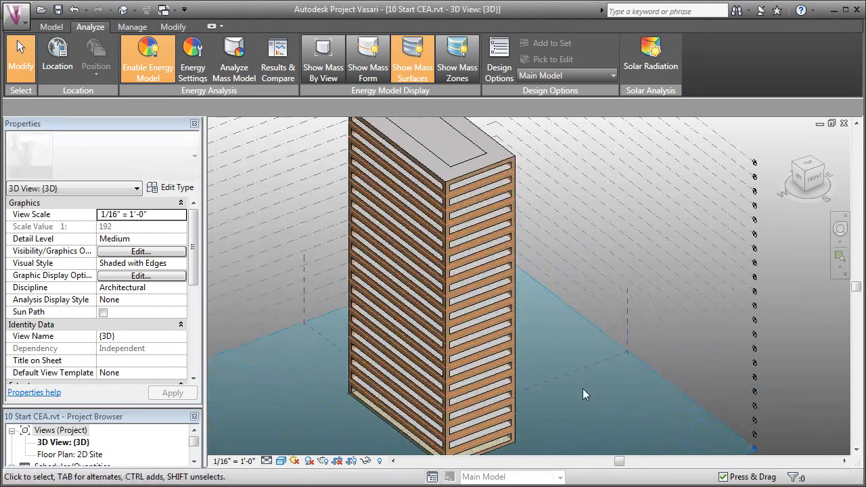
{"action": "left_click_drag", "start_coordinate": [585, 394], "coordinate": [490, 323]}
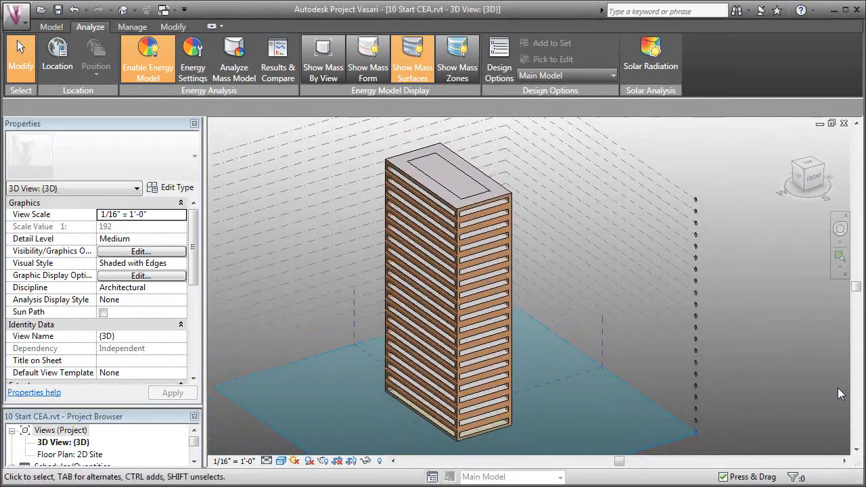
{"action": "mouse_move", "coordinate": [192, 54]}
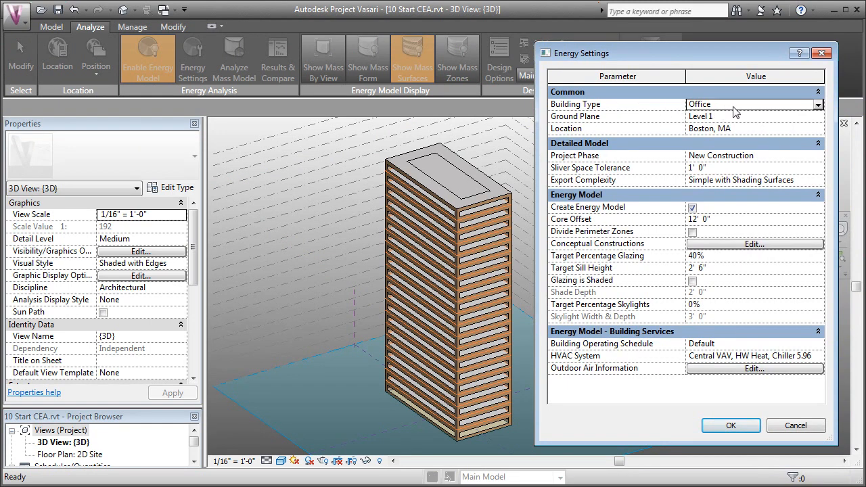
{"action": "left_click", "coordinate": [818, 104]}
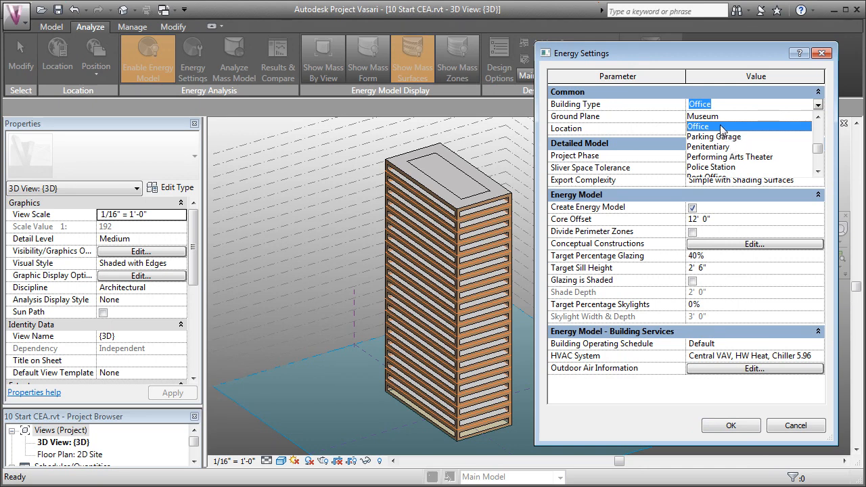
{"action": "left_click", "coordinate": [697, 127]}
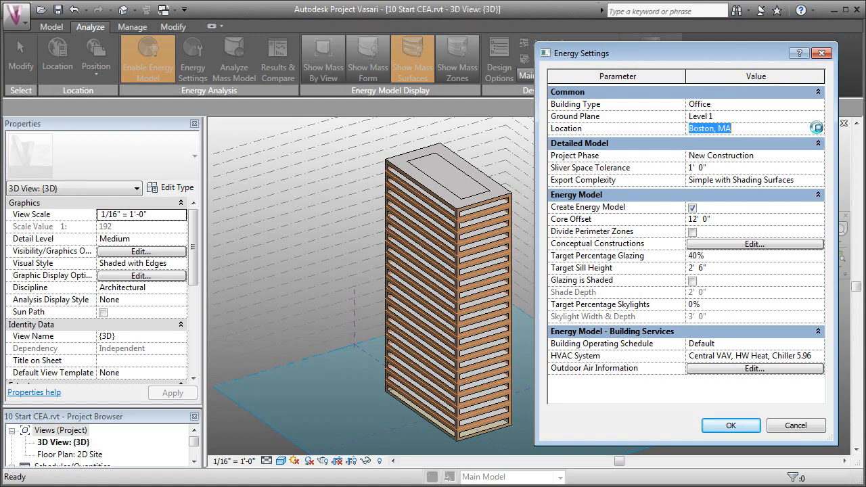
{"action": "left_click", "coordinate": [832, 128]}
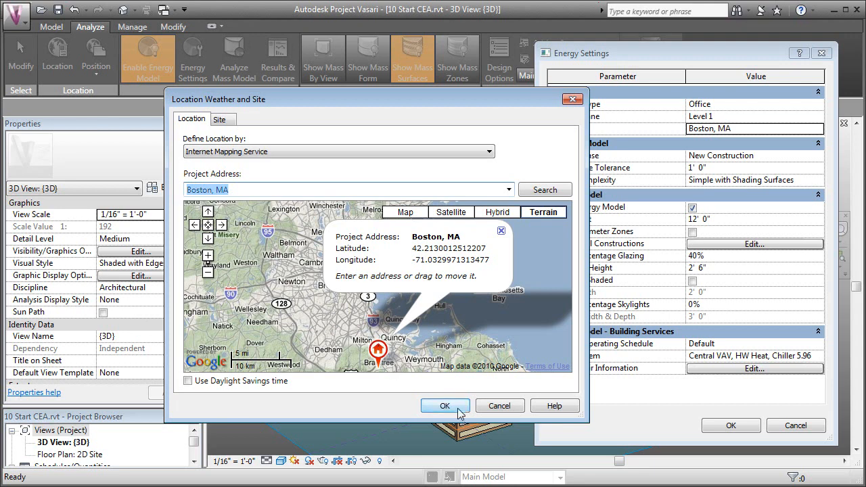
{"action": "left_click", "coordinate": [445, 406]}
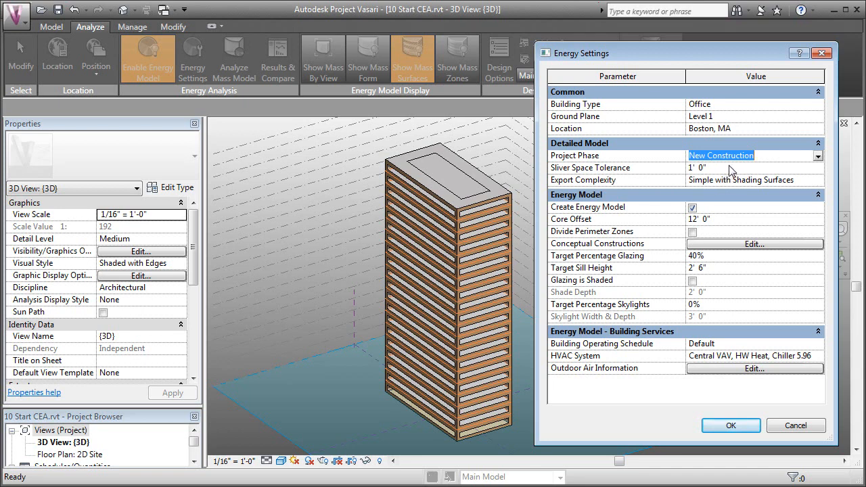
{"action": "mouse_move", "coordinate": [704, 183]}
{"action": "type", "text": "5"}
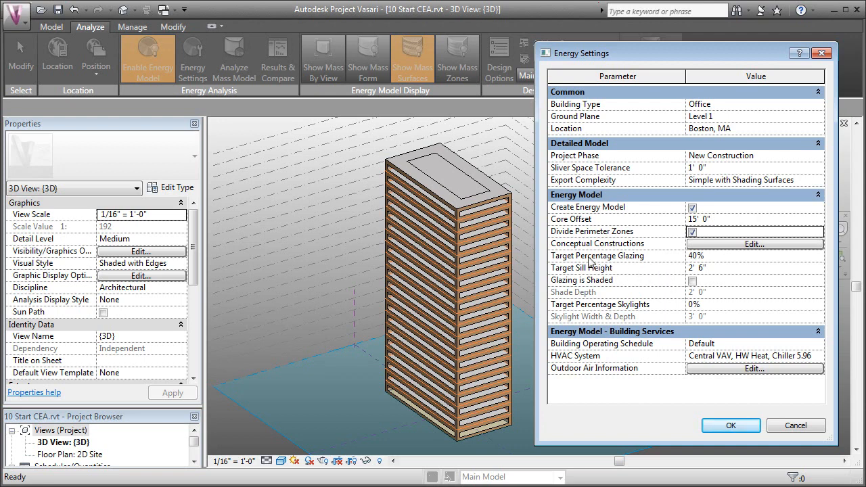
Step: Set Target Percentage Glazing to 60% and apply the energy settings to the tower
{"action": "left_click", "coordinate": [695, 256]}
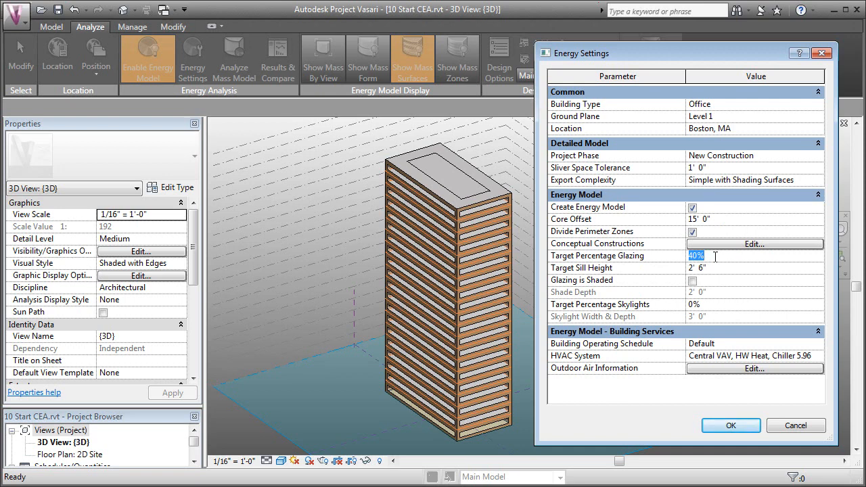
{"action": "type", "text": "60"}
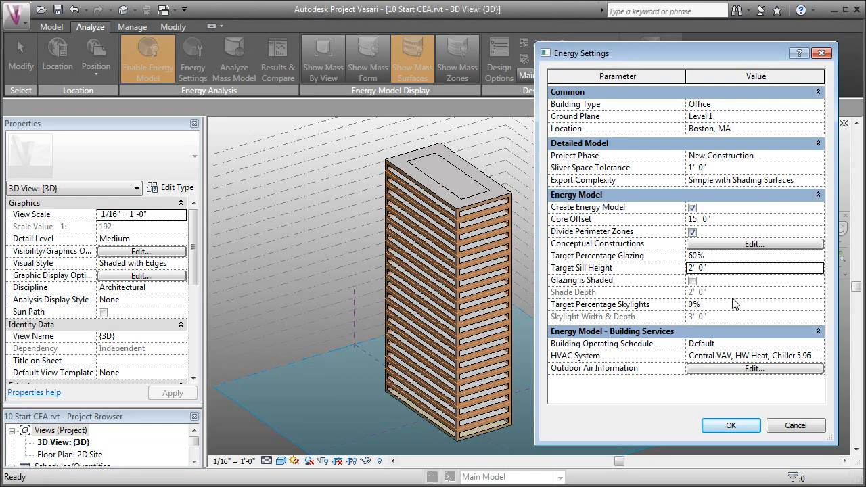
{"action": "mouse_move", "coordinate": [735, 312]}
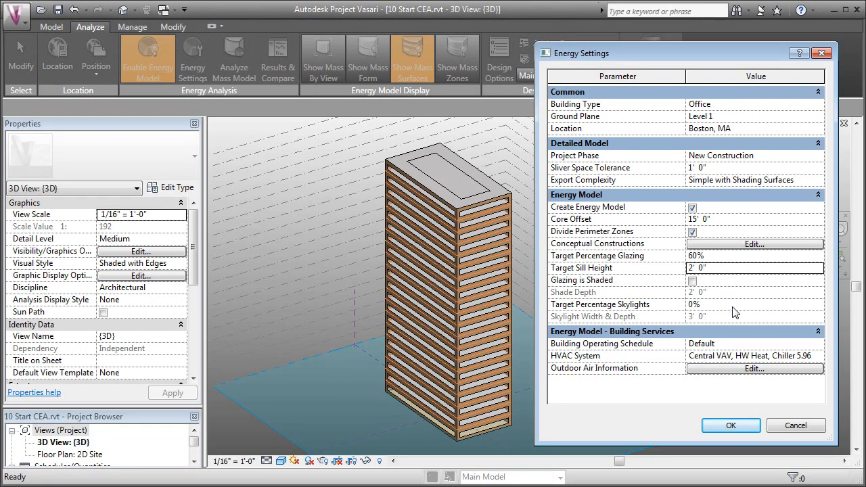
{"action": "mouse_move", "coordinate": [616, 346]}
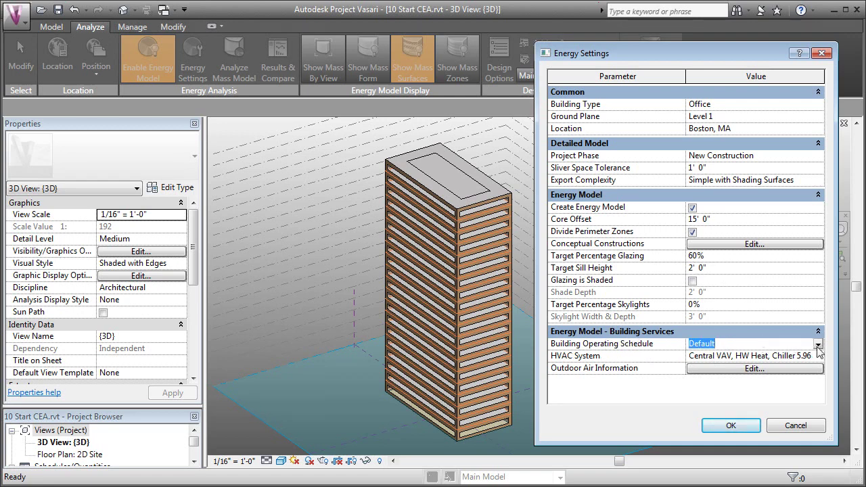
{"action": "mouse_move", "coordinate": [724, 103]}
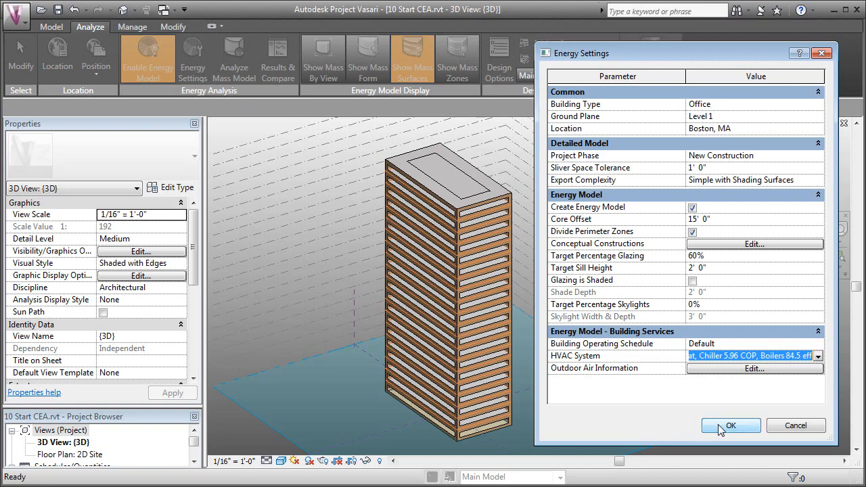
{"action": "left_click", "coordinate": [731, 426]}
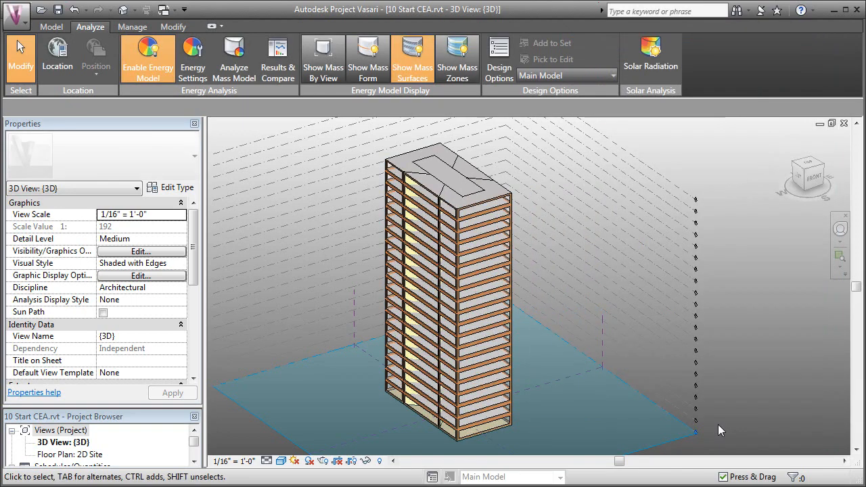
{"action": "mouse_move", "coordinate": [566, 400]}
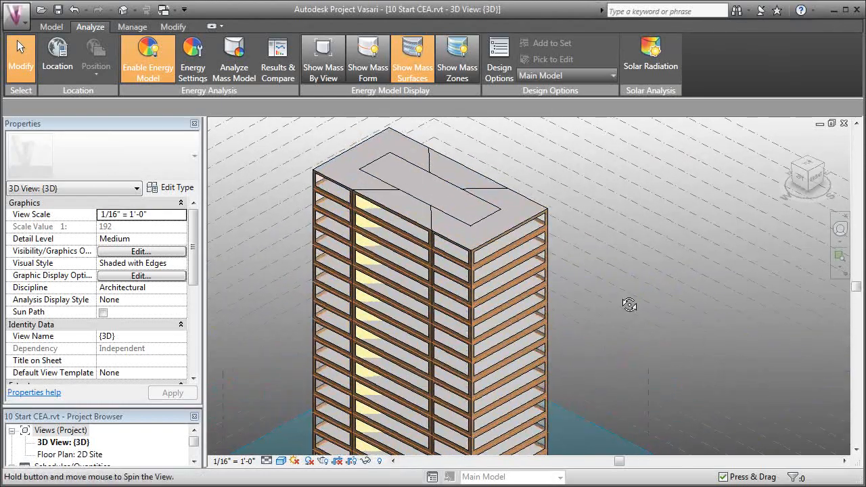
{"action": "mouse_move", "coordinate": [523, 262]}
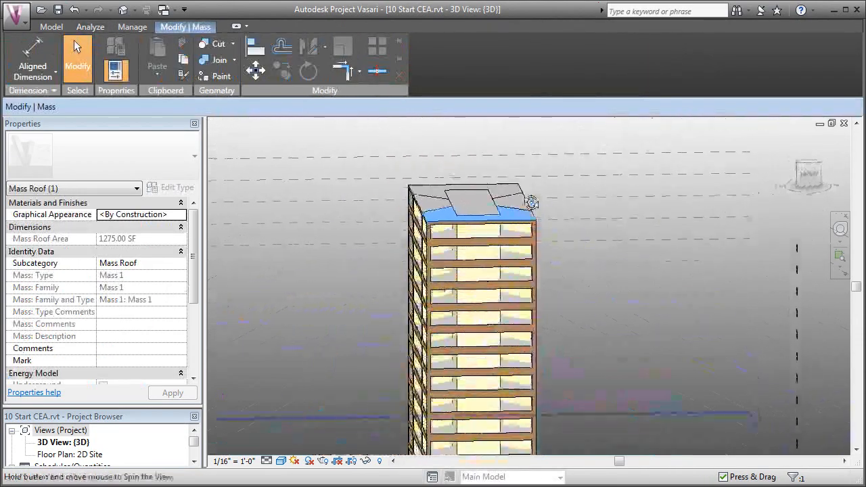
{"action": "left_click_drag", "start_coordinate": [531, 203], "coordinate": [552, 276]}
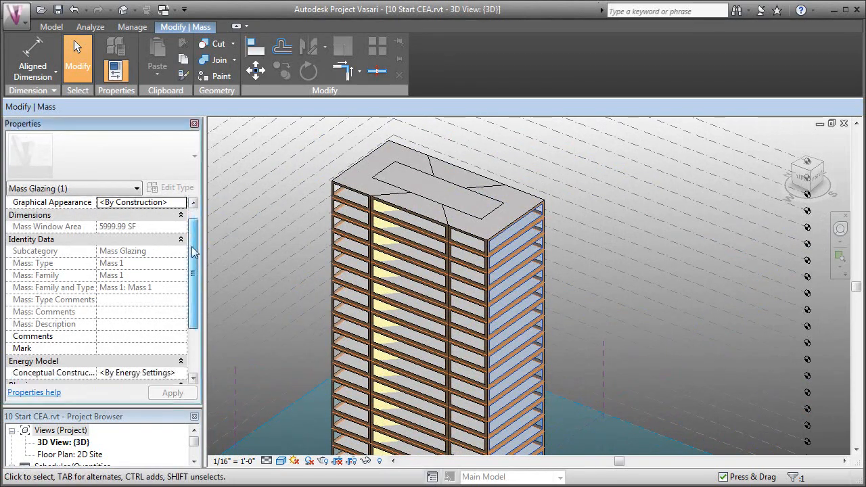
{"action": "scroll", "scroll_direction": "down", "scroll_amount": 3}
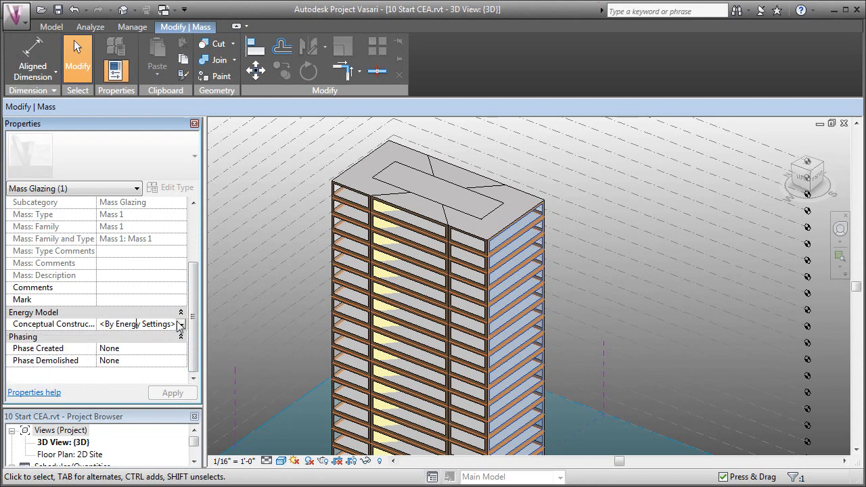
{"action": "left_click", "coordinate": [180, 324]}
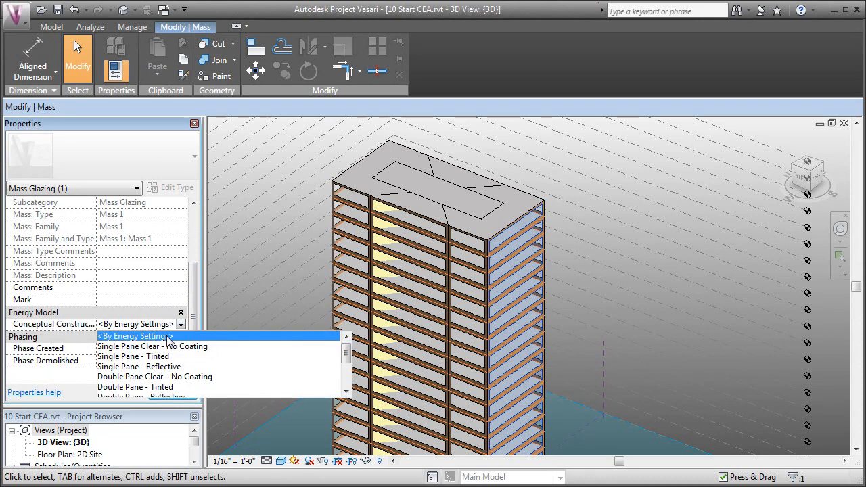
{"action": "left_click", "coordinate": [136, 336]}
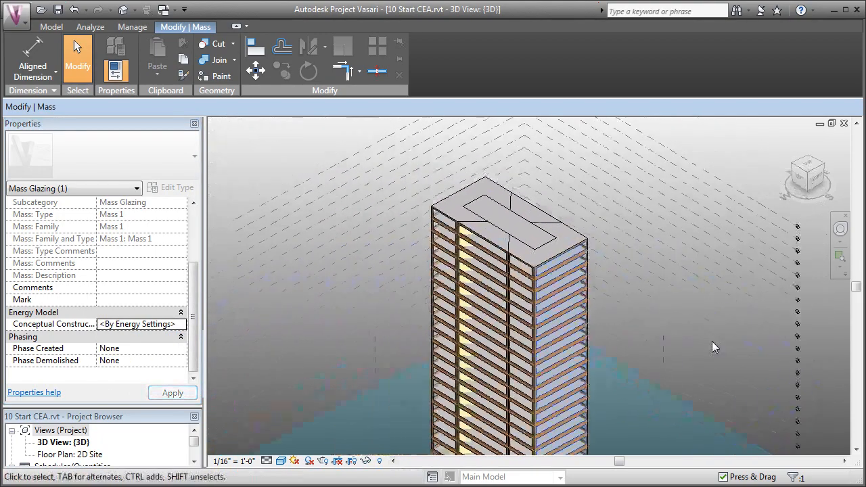
{"action": "left_click_drag", "start_coordinate": [711, 345], "coordinate": [660, 316]}
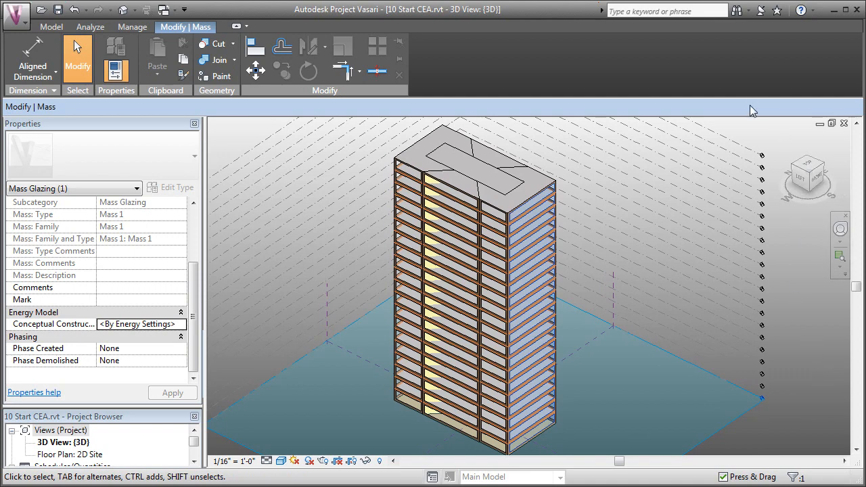
{"action": "mouse_move", "coordinate": [172, 109]}
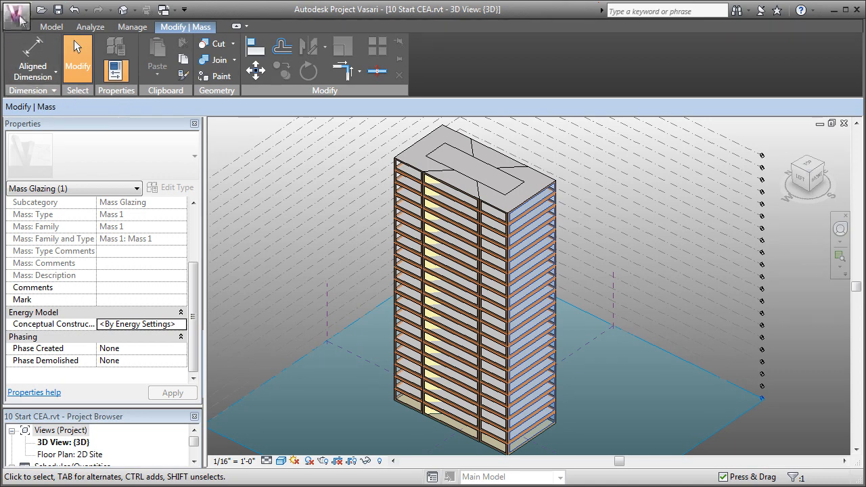
Step: Sign in again to Autodesk services with the password, Remember Me checked, and submit
{"action": "left_click", "coordinate": [13, 15]}
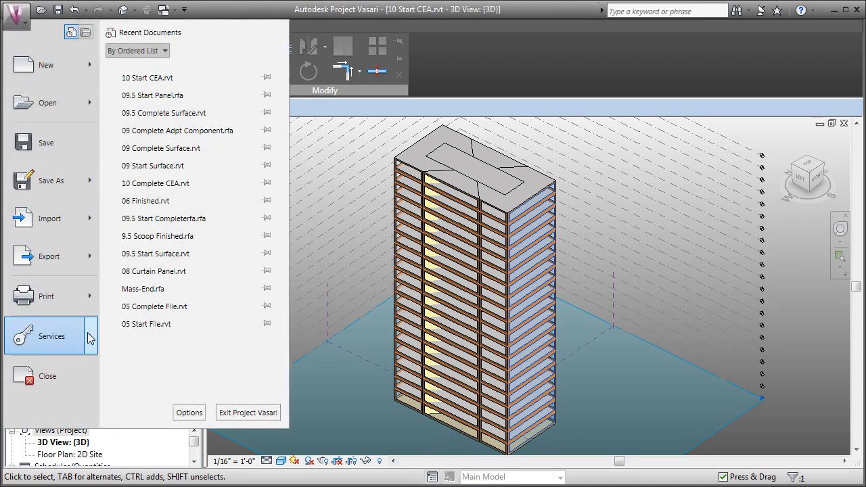
{"action": "left_click", "coordinate": [51, 336]}
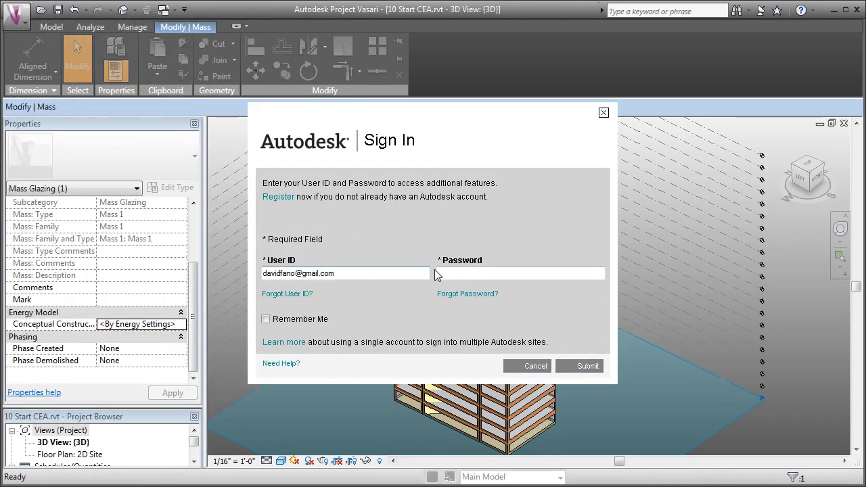
{"action": "type", "text": "•••••"}
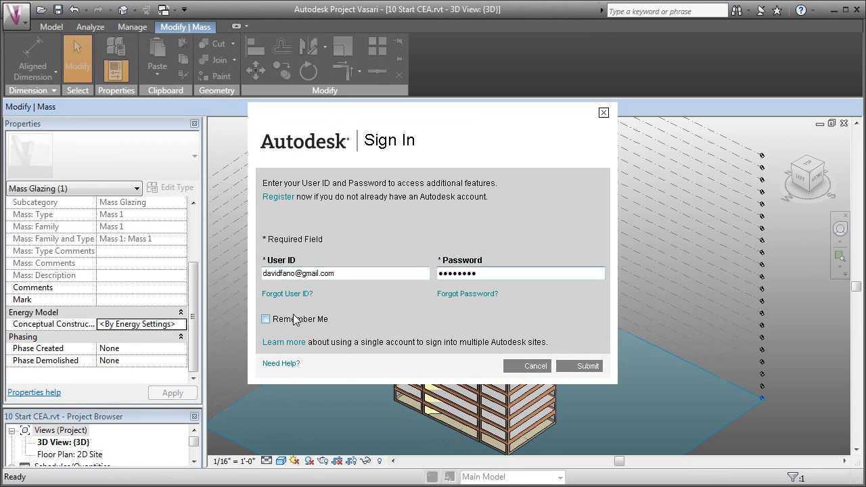
{"action": "left_click", "coordinate": [265, 318]}
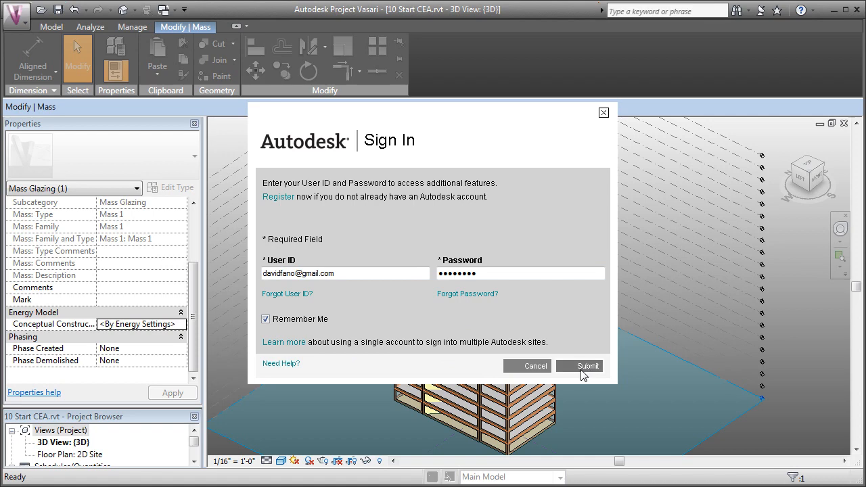
{"action": "left_click", "coordinate": [589, 366]}
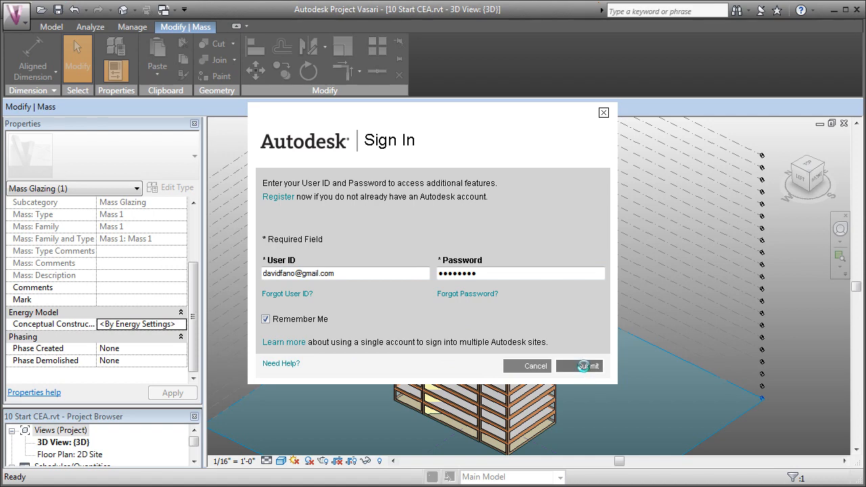
{"action": "left_click", "coordinate": [587, 366]}
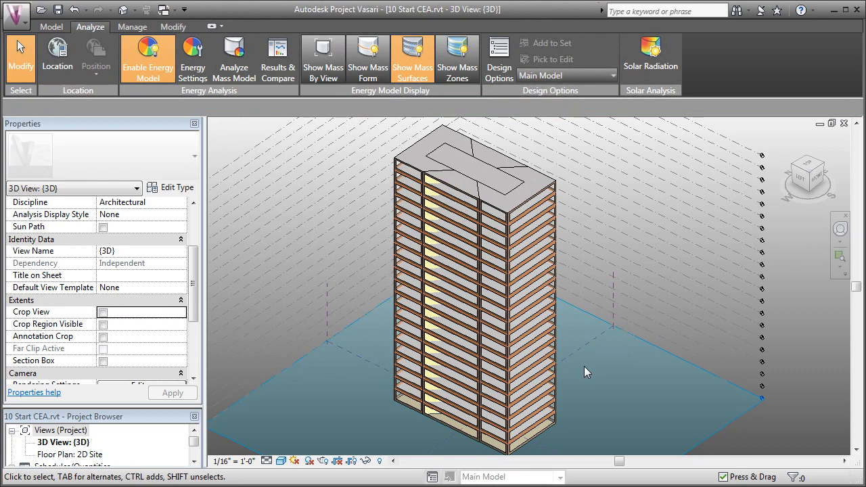
{"action": "mouse_move", "coordinate": [809, 358]}
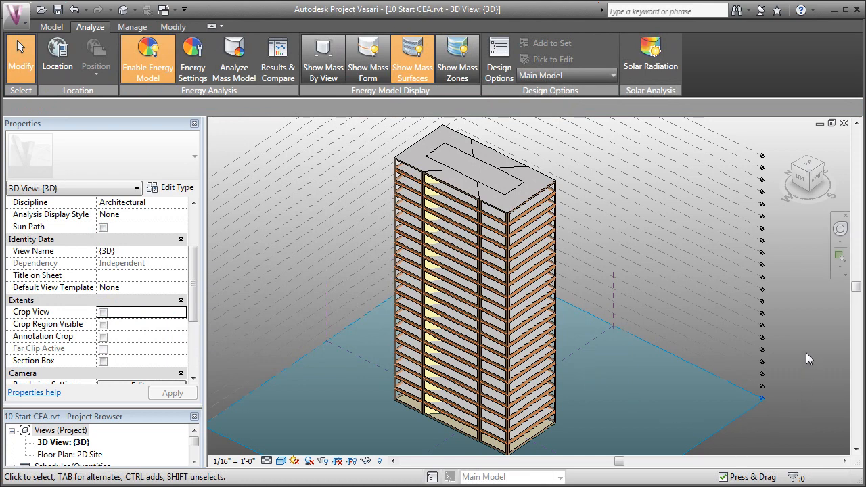
{"action": "mouse_move", "coordinate": [276, 103]}
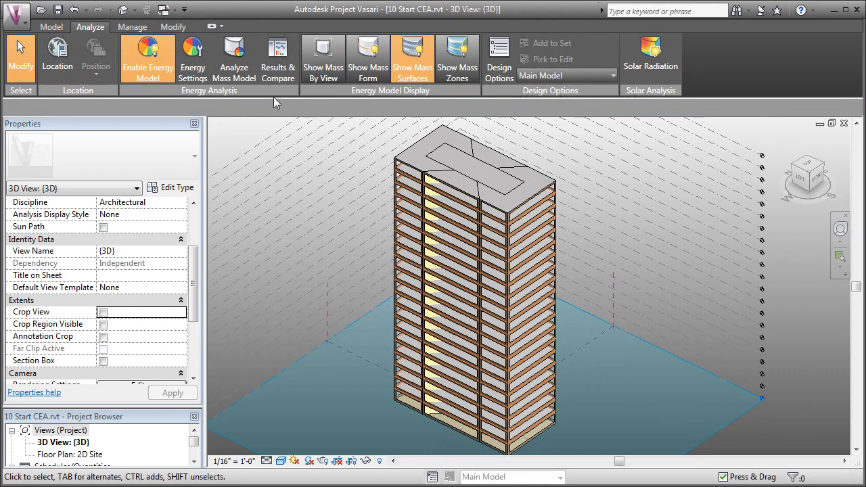
{"action": "mouse_move", "coordinate": [233, 54]}
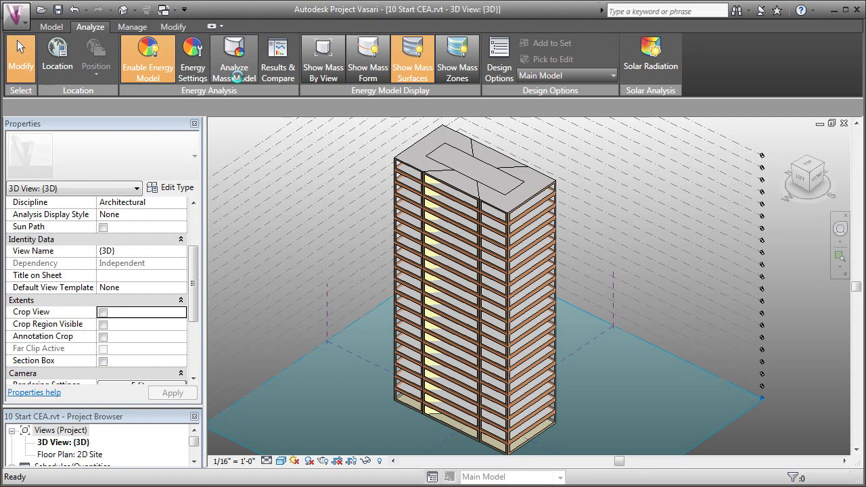
Step: Start Analyze Mass Model for the tower, bringing up the analysis name prompt
{"action": "left_click", "coordinate": [233, 57]}
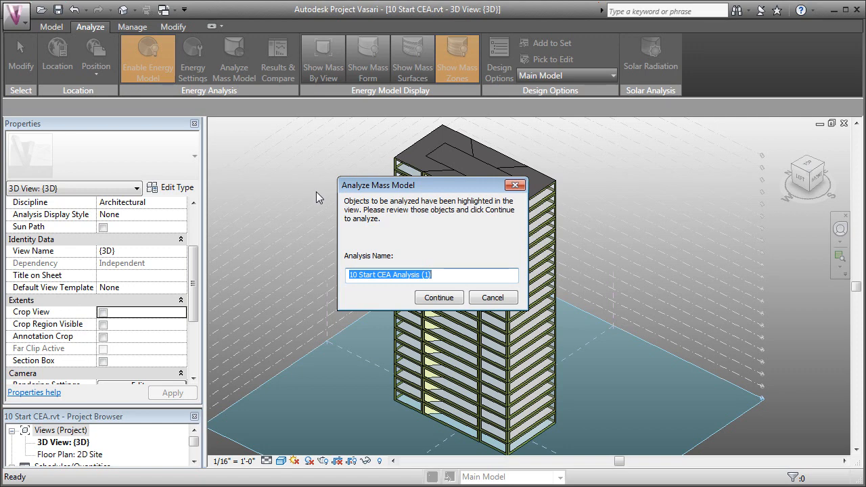
Step: Name the energy analysis 'Opt 1' and continue to run it
{"action": "type", "text": "Op"}
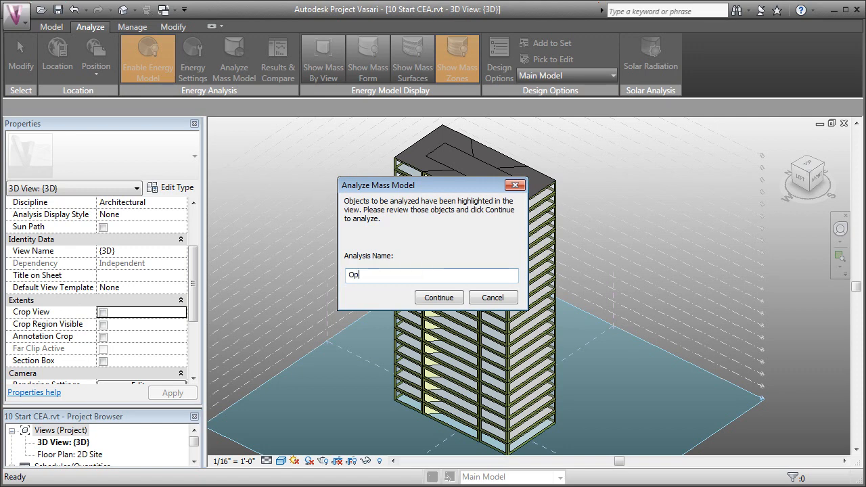
{"action": "type", "text": "y 1"}
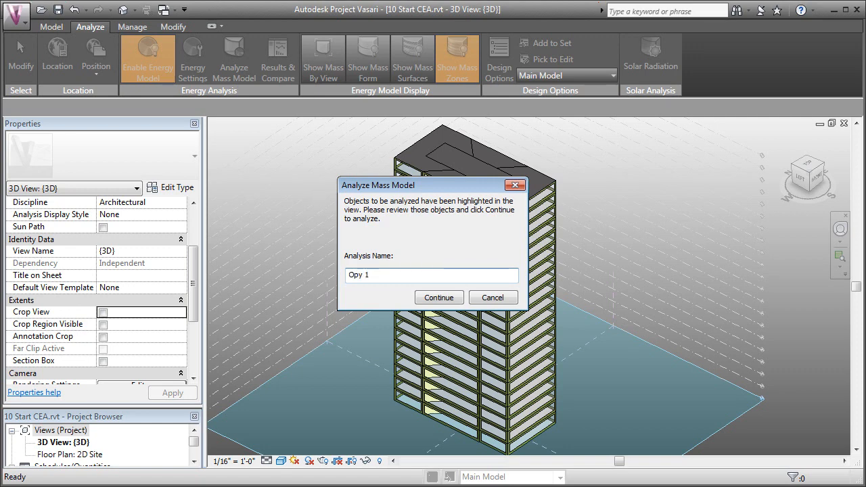
{"action": "type", "text": "Opt 1"}
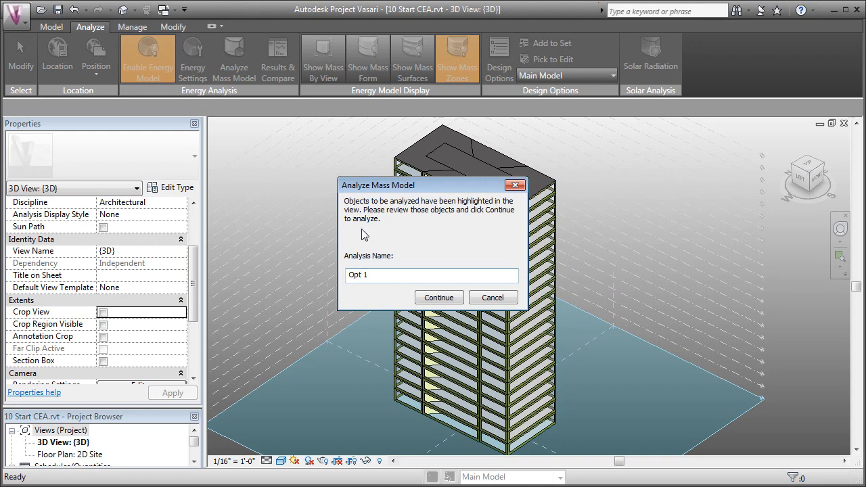
{"action": "left_click", "coordinate": [439, 298]}
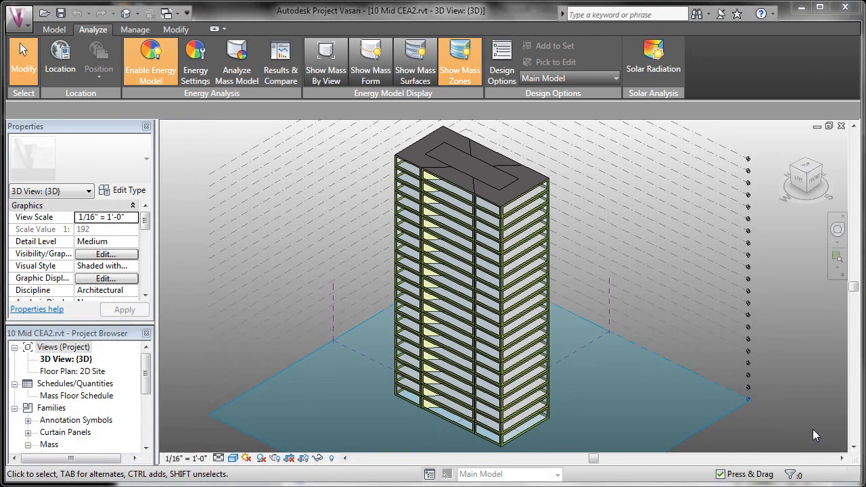
{"action": "mouse_move", "coordinate": [450, 120]}
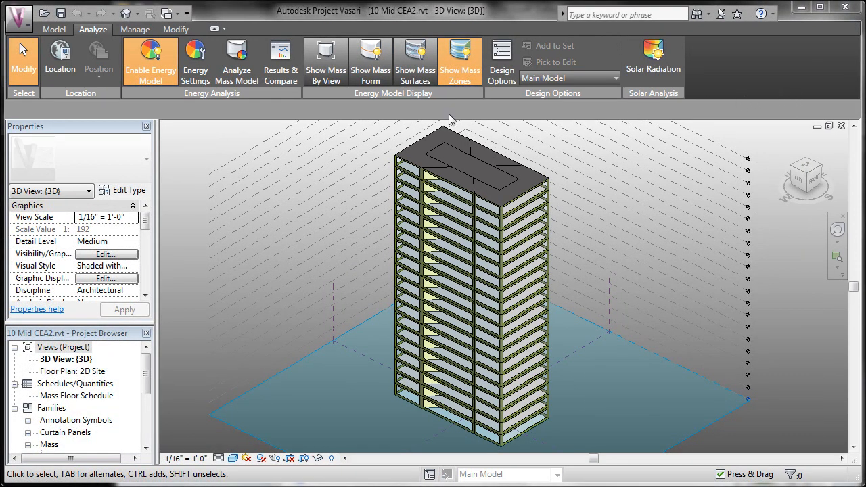
Step: Open Results & Compare to watch the Opt 1 analysis progress
{"action": "left_click", "coordinate": [280, 60]}
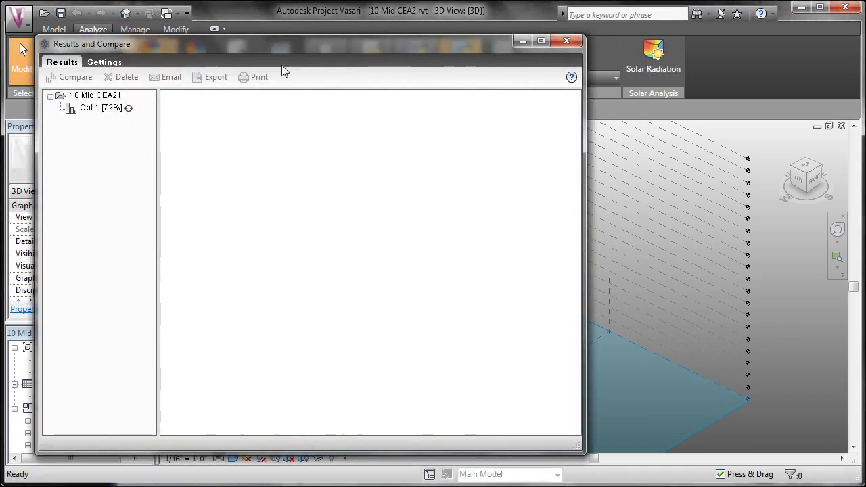
{"action": "mouse_move", "coordinate": [114, 115]}
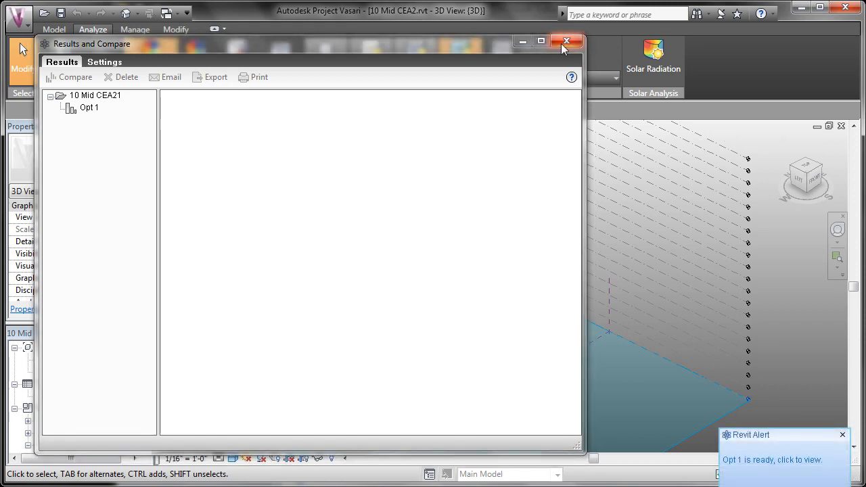
{"action": "mouse_move", "coordinate": [567, 41]}
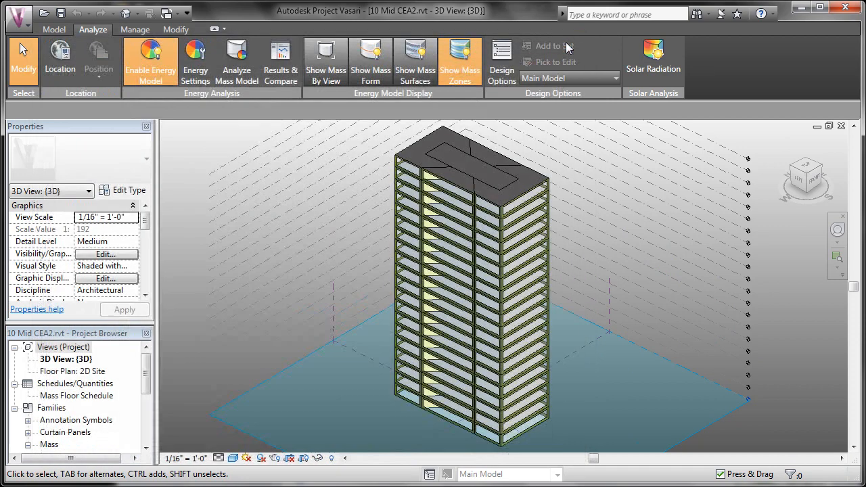
{"action": "mouse_move", "coordinate": [280, 61]}
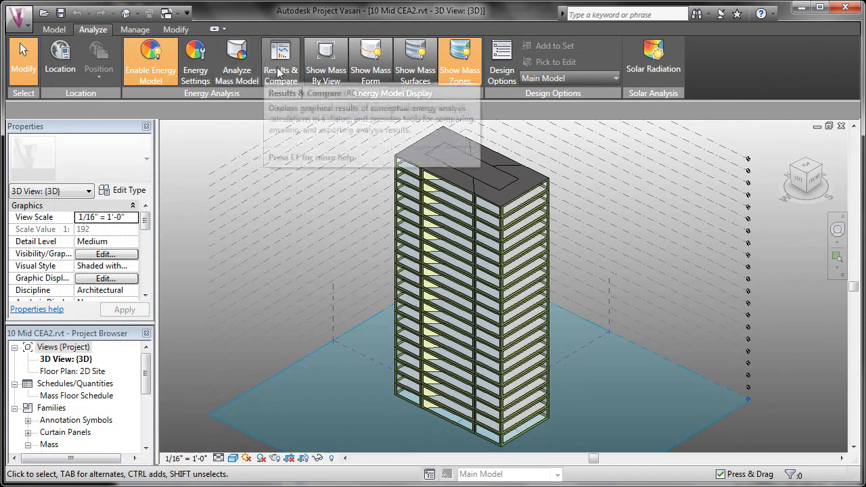
{"action": "left_click", "coordinate": [280, 57]}
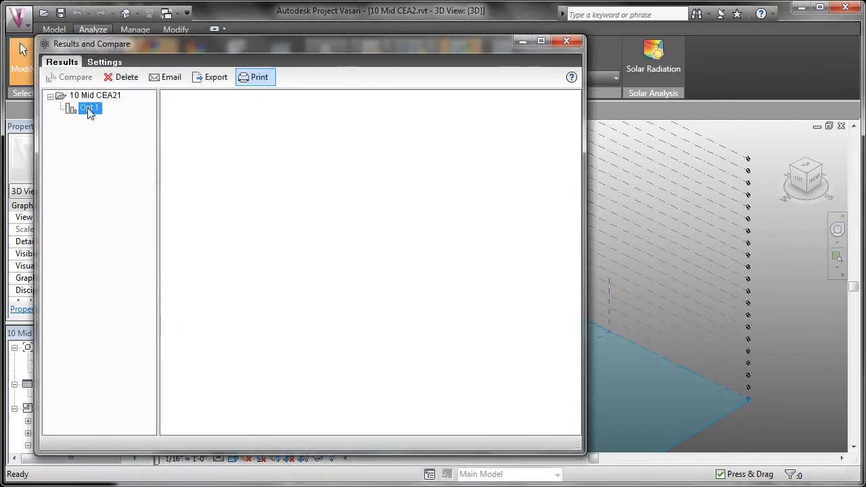
{"action": "left_click", "coordinate": [86, 109]}
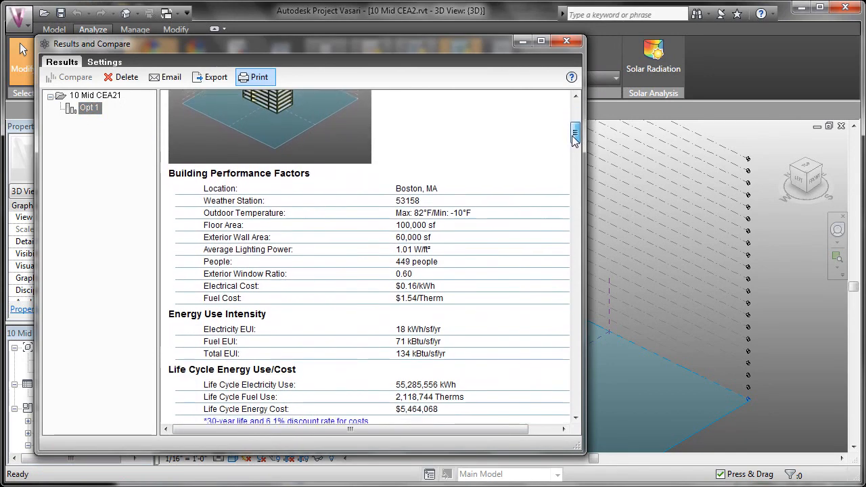
{"action": "scroll", "scroll_direction": "down", "scroll_amount": 3}
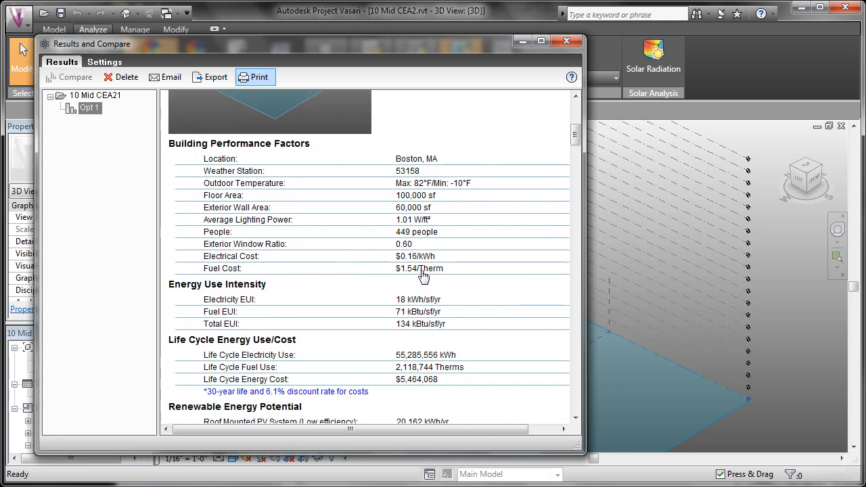
{"action": "mouse_move", "coordinate": [454, 240]}
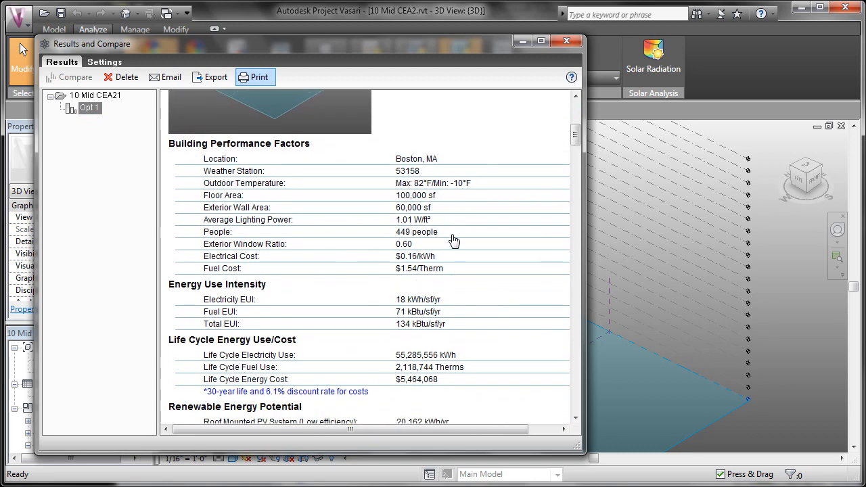
{"action": "mouse_move", "coordinate": [396, 274]}
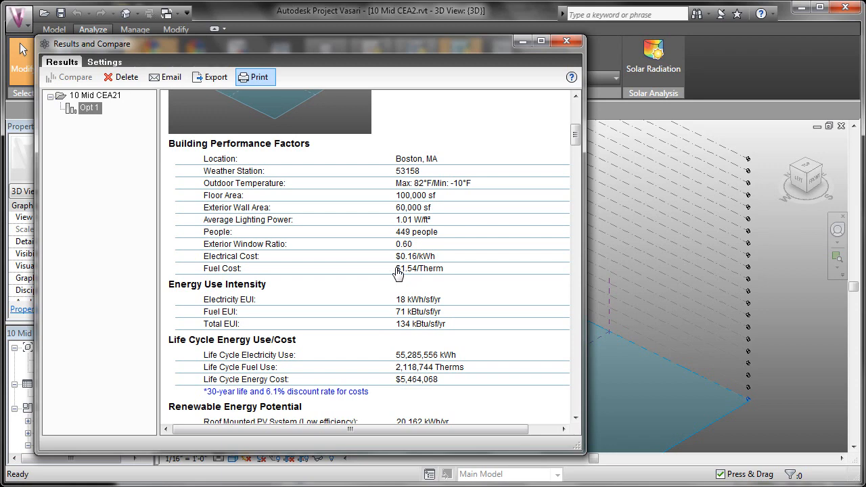
{"action": "mouse_move", "coordinate": [295, 273]}
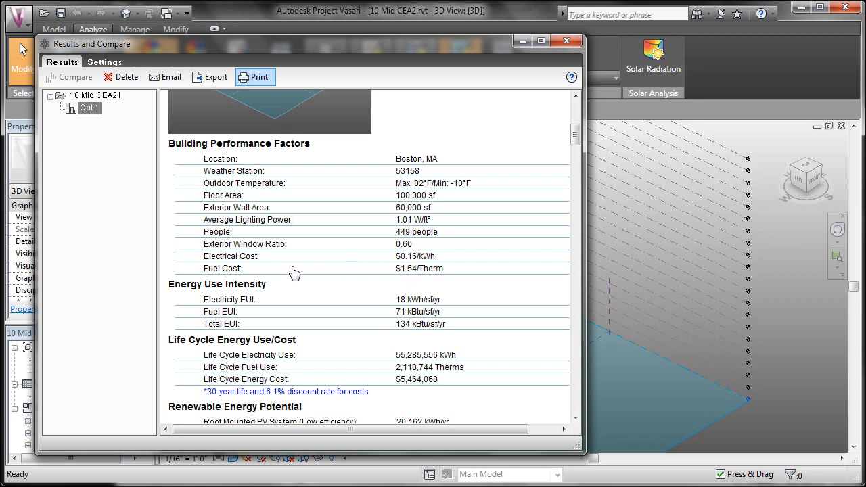
{"action": "mouse_move", "coordinate": [467, 292]}
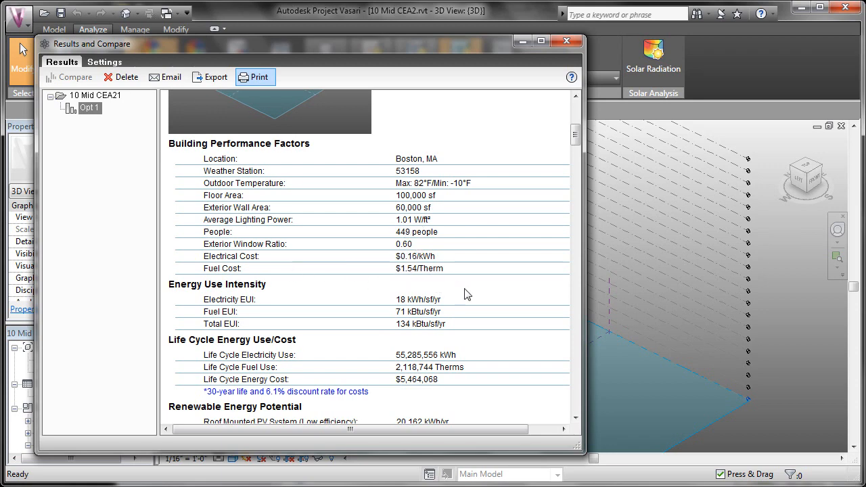
{"action": "scroll", "scroll_direction": "down", "scroll_amount": 3}
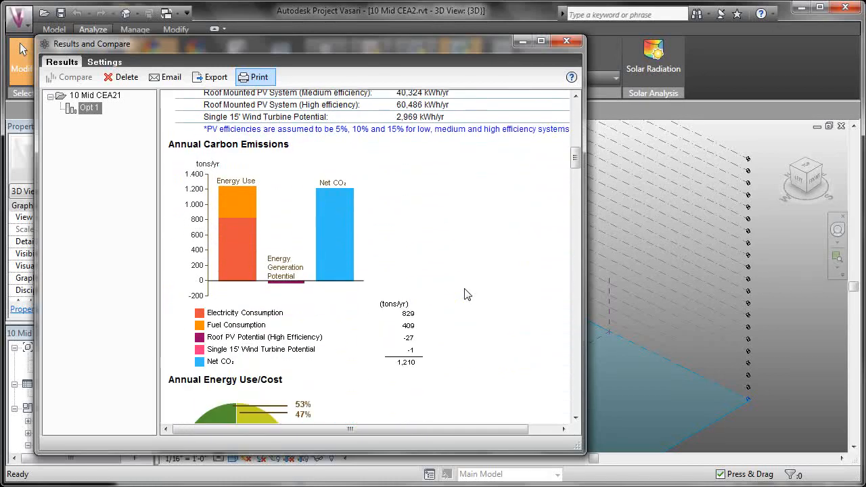
{"action": "scroll", "scroll_direction": "down", "scroll_amount": 3}
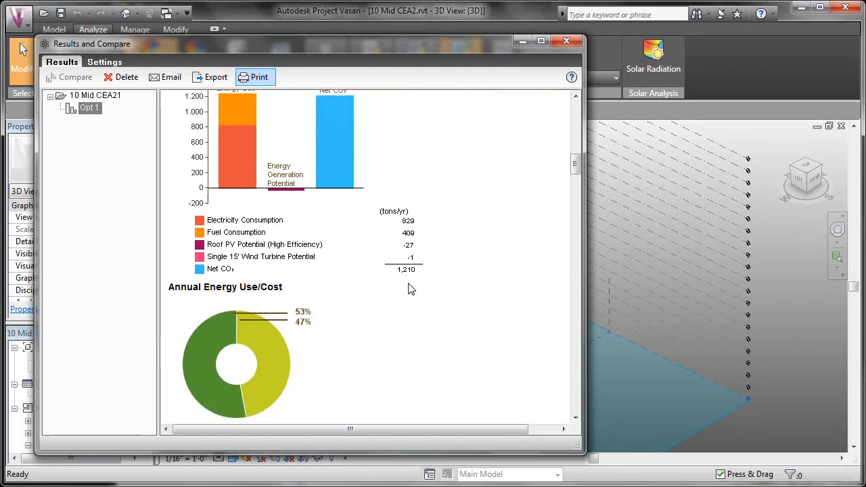
{"action": "scroll", "scroll_direction": "down", "scroll_amount": 3}
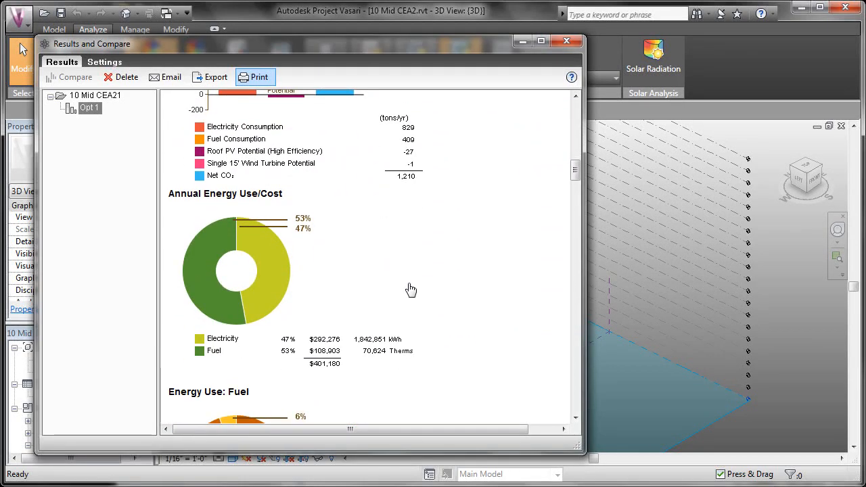
{"action": "mouse_move", "coordinate": [423, 49]}
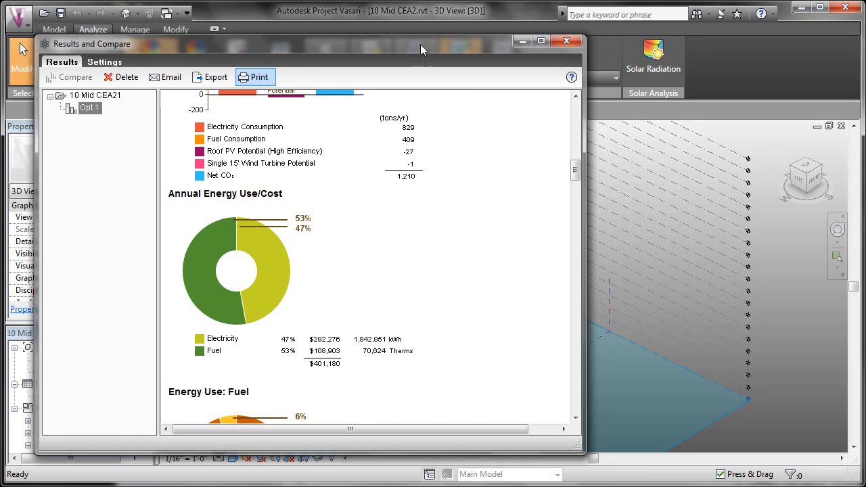
{"action": "left_click_drag", "start_coordinate": [423, 49], "coordinate": [518, 59]}
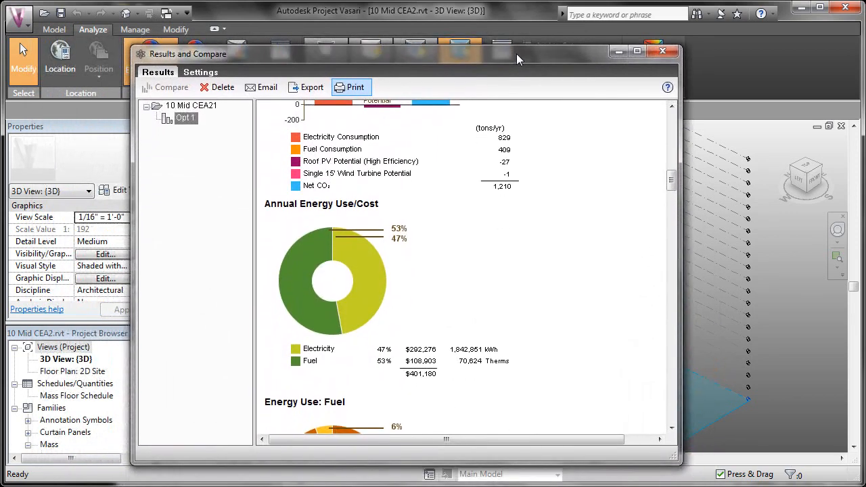
{"action": "scroll", "scroll_direction": "down", "scroll_amount": 3}
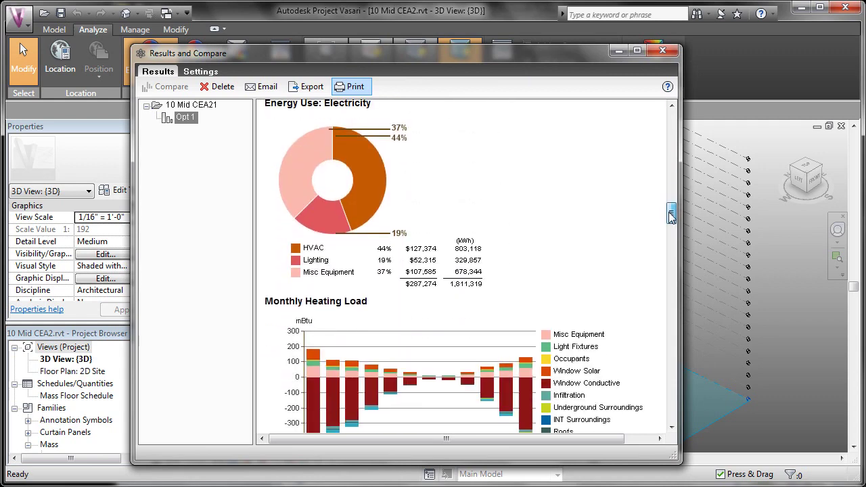
{"action": "scroll", "scroll_direction": "down", "scroll_amount": 3}
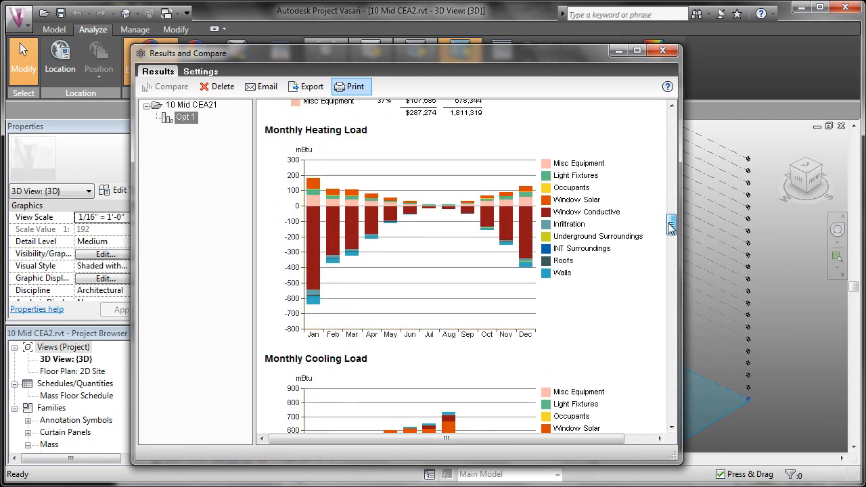
{"action": "scroll", "scroll_direction": "down", "scroll_amount": 3}
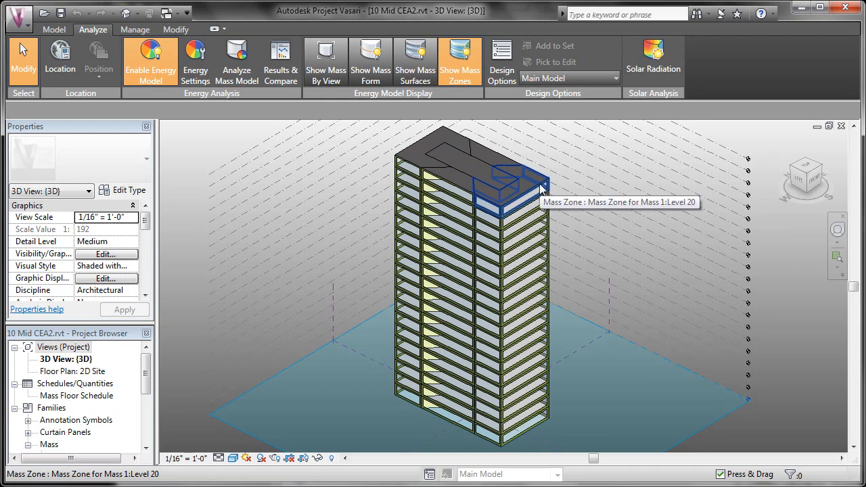
Step: Edit the tower mass in place, drag its top down to about 80 feet and finish the mass
{"action": "left_click", "coordinate": [370, 57]}
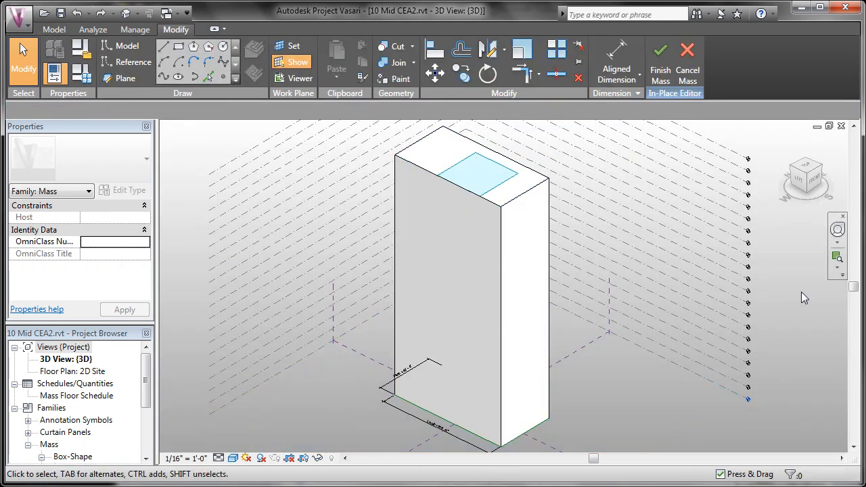
{"action": "mouse_move", "coordinate": [808, 315]}
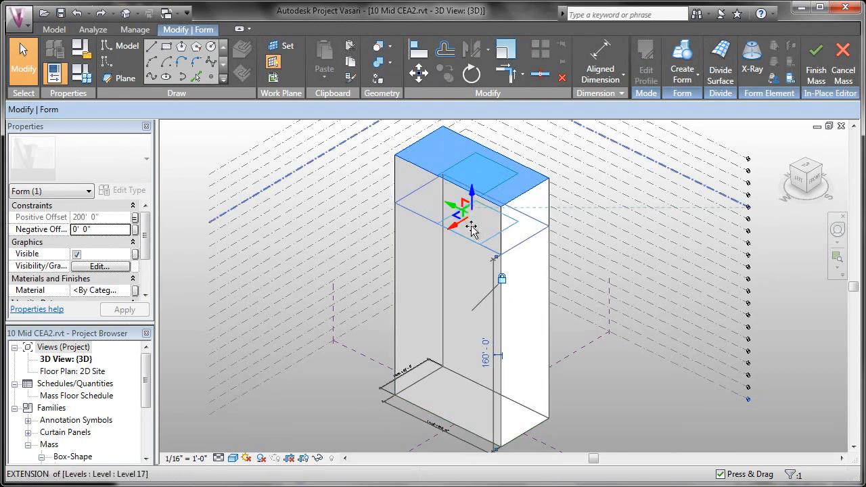
{"action": "left_click_drag", "start_coordinate": [471, 196], "coordinate": [471, 288]}
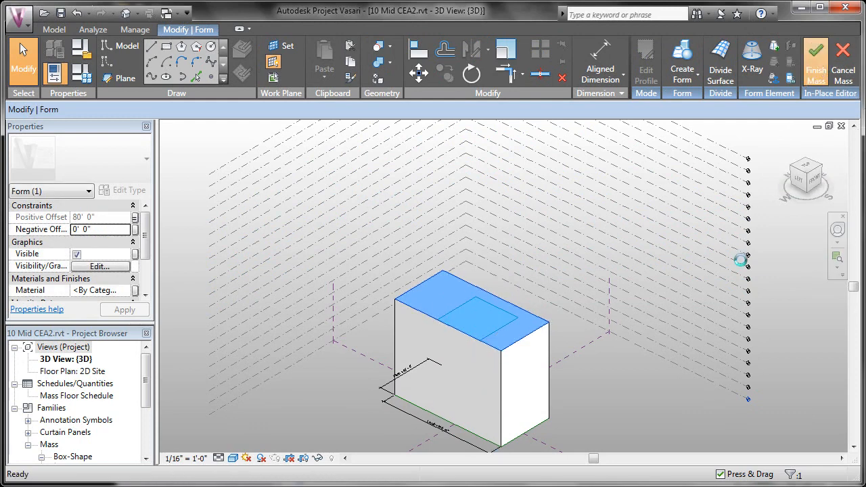
{"action": "left_click", "coordinate": [815, 53]}
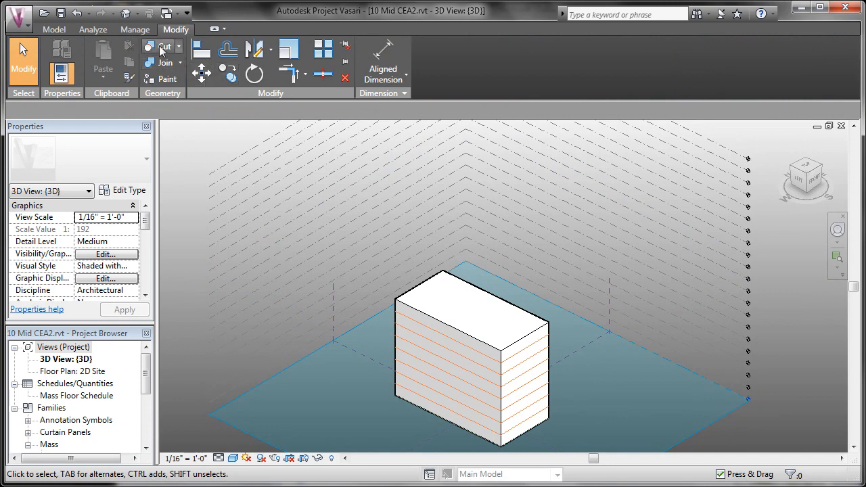
Step: Show the shortened block's mass zones and launch an energy analysis named 'Opt 2'
{"action": "left_click", "coordinate": [92, 29]}
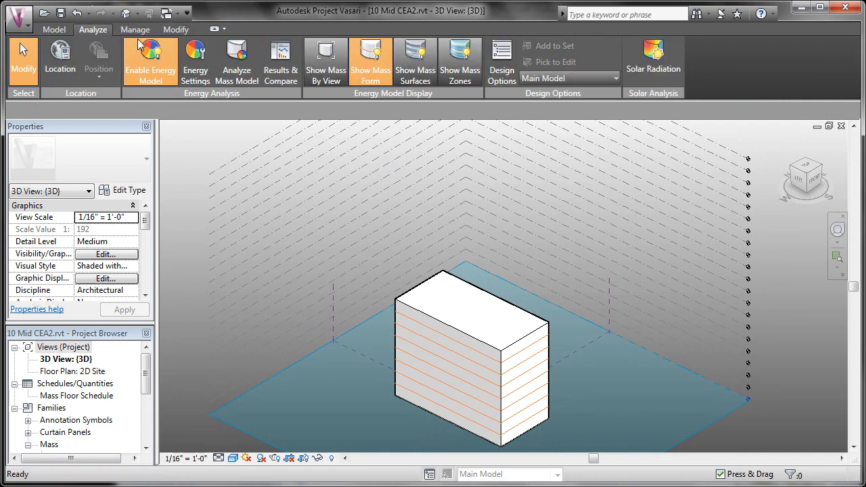
{"action": "left_click", "coordinate": [459, 59]}
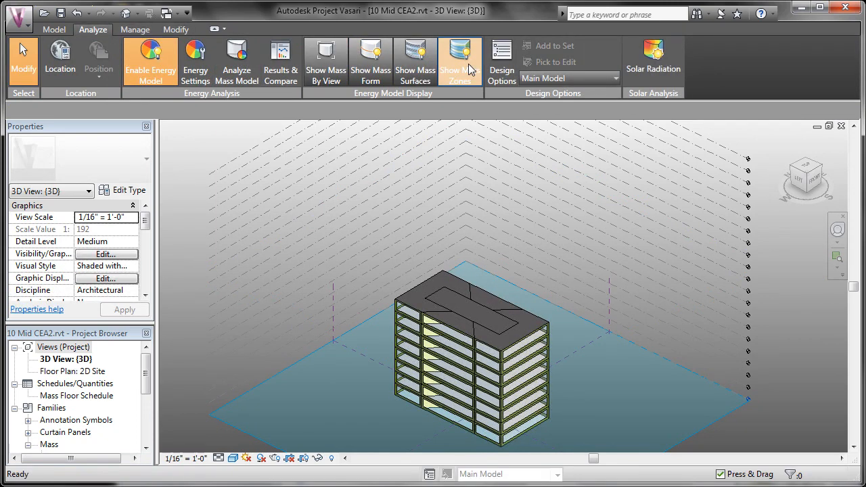
{"action": "mouse_move", "coordinate": [236, 59]}
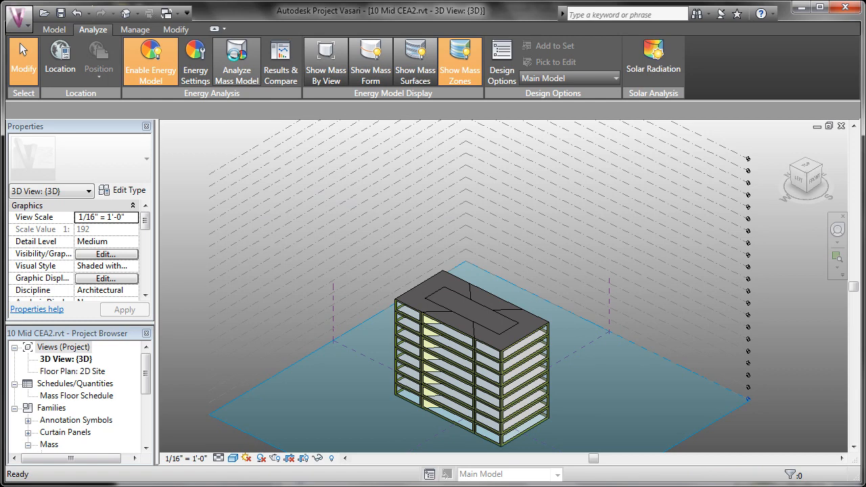
{"action": "left_click", "coordinate": [236, 60]}
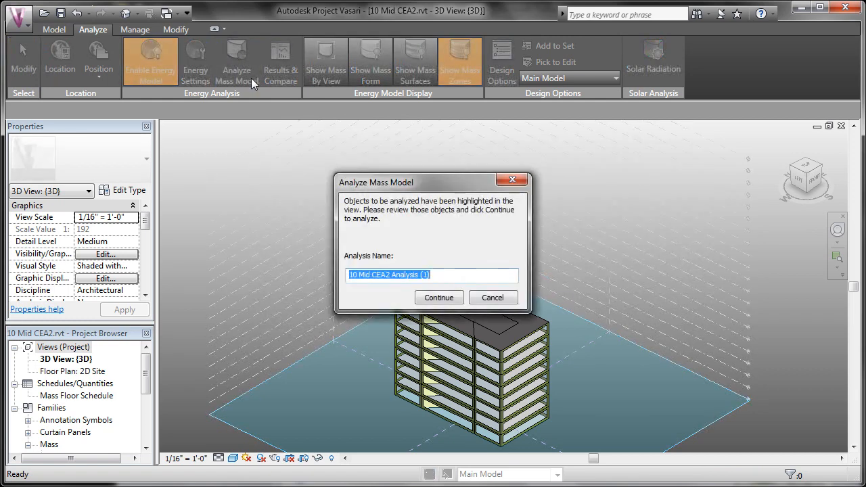
{"action": "type", "text": "opt 2"}
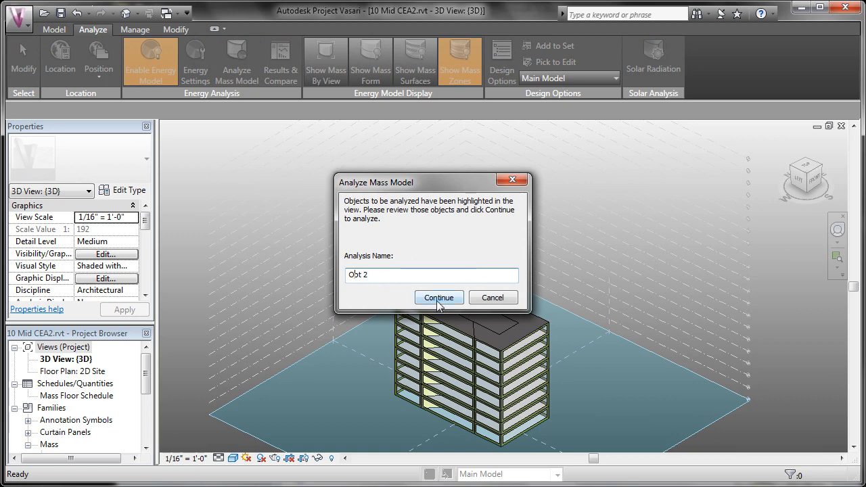
{"action": "left_click", "coordinate": [439, 297]}
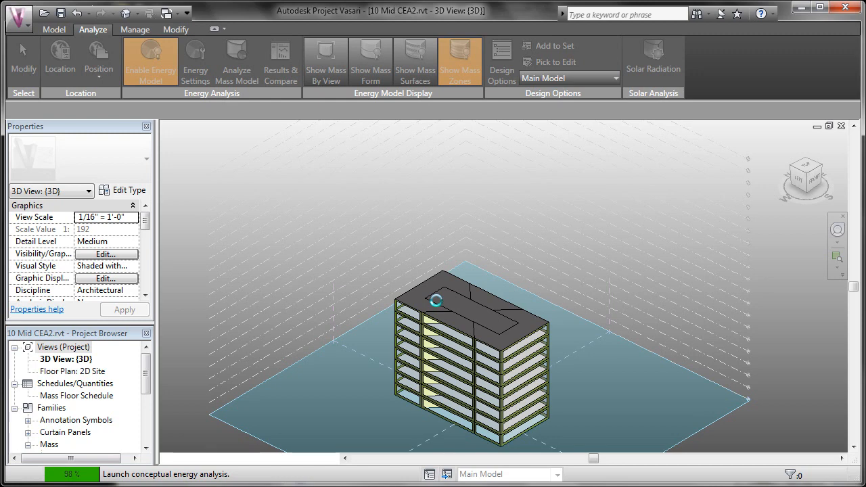
{"action": "mouse_move", "coordinate": [438, 308]}
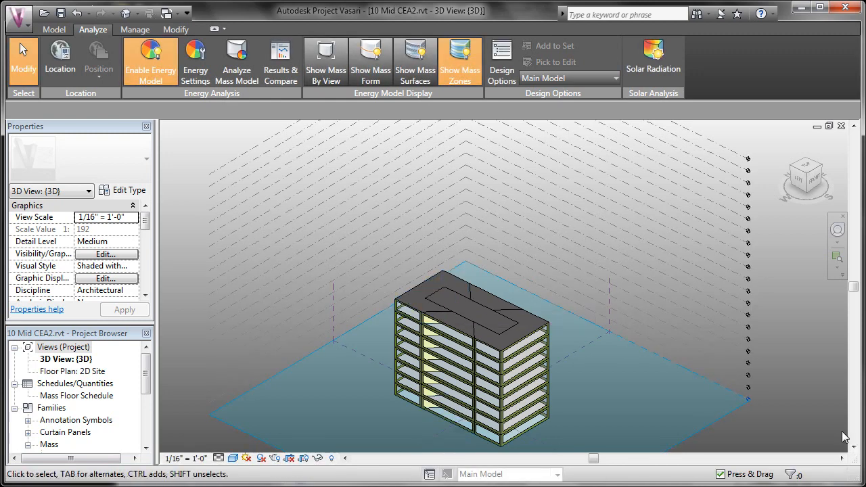
{"action": "mouse_move", "coordinate": [438, 117]}
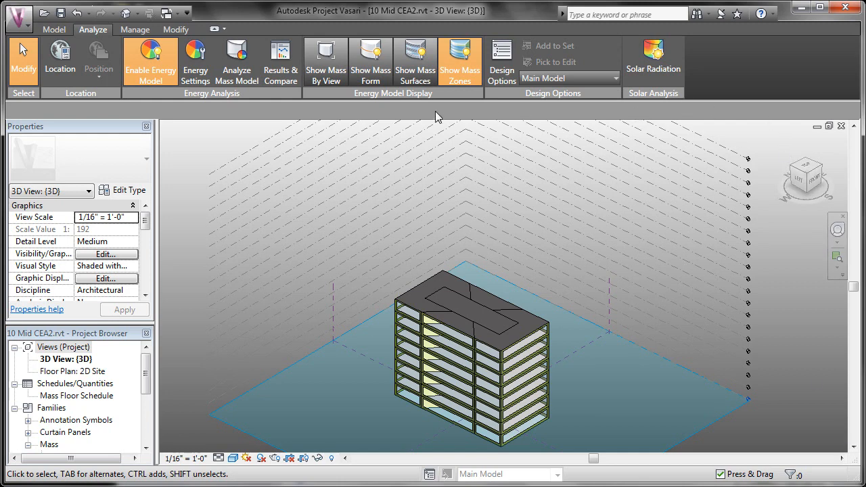
Step: Show Results & Compare once the Opt 2 analysis finishes, listing Opt 1 and Opt 2
{"action": "left_click", "coordinate": [281, 60]}
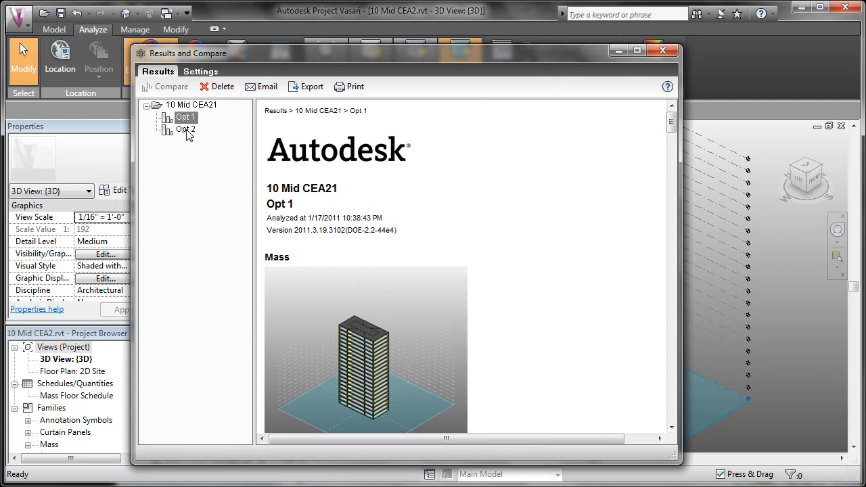
Step: Select Opt 1 and Opt 2 together and generate the Energy Analysis Compare Report
{"action": "left_click", "coordinate": [184, 129]}
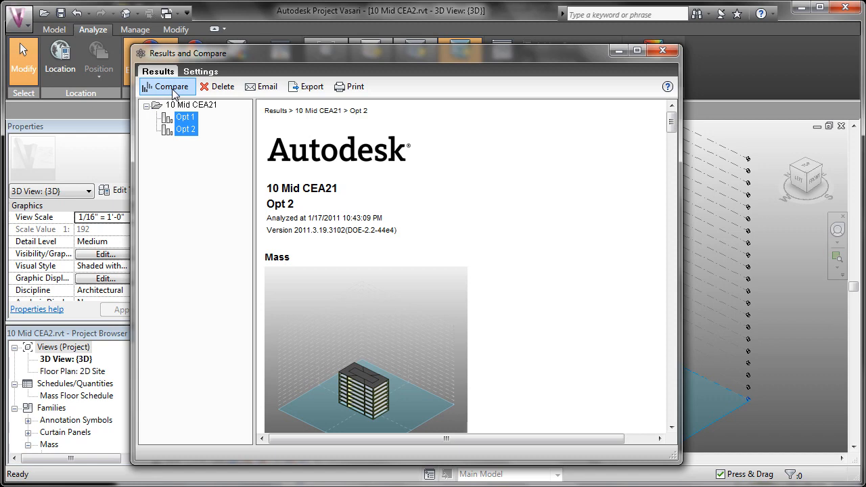
{"action": "left_click", "coordinate": [169, 85]}
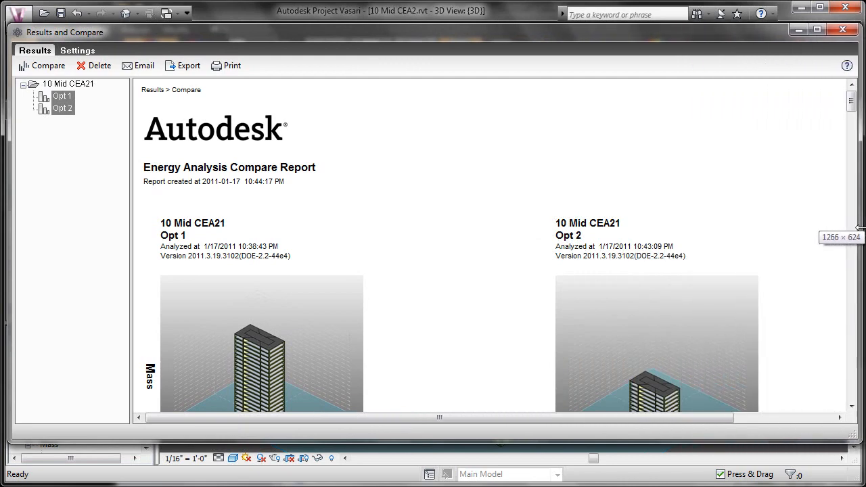
{"action": "mouse_move", "coordinate": [444, 286]}
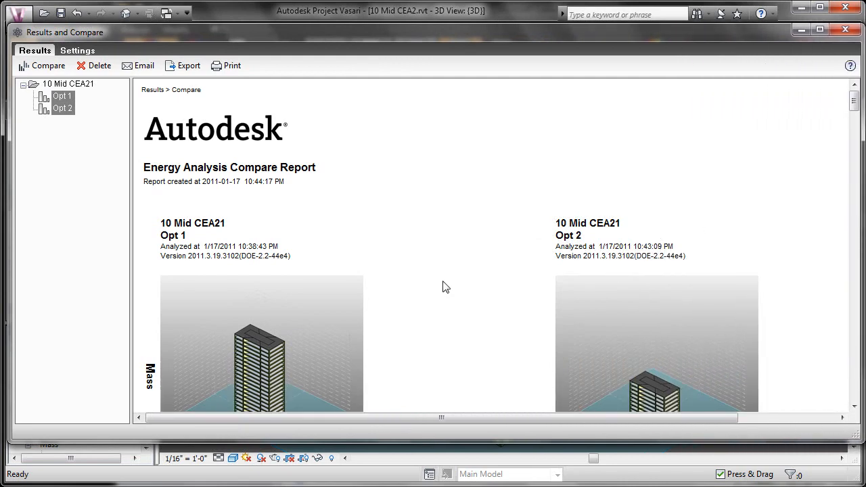
{"action": "scroll", "scroll_direction": "down", "scroll_amount": 3}
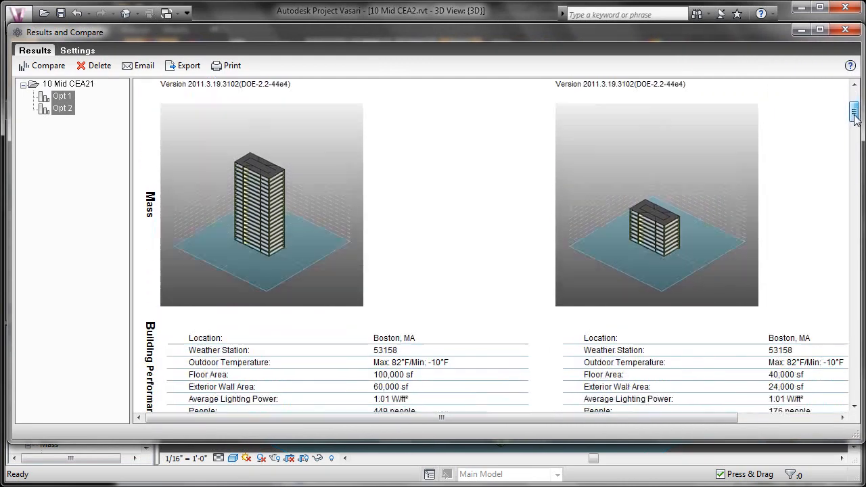
{"action": "scroll", "scroll_direction": "down", "scroll_amount": 3}
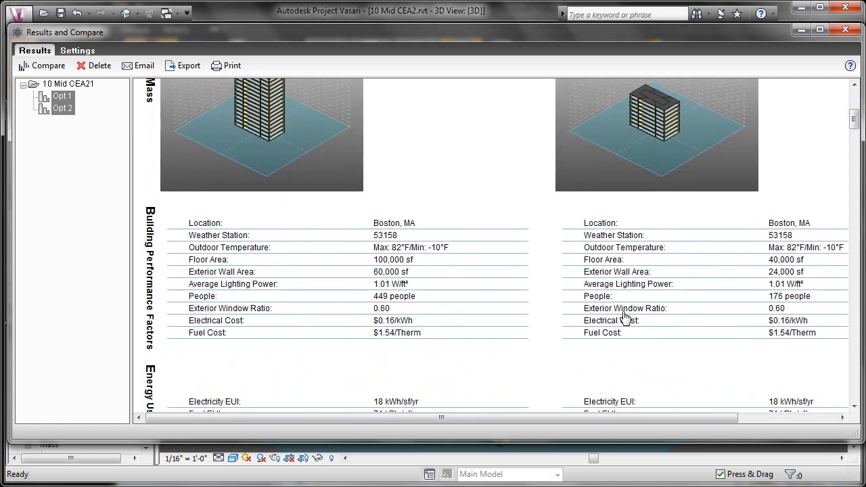
{"action": "mouse_move", "coordinate": [769, 311]}
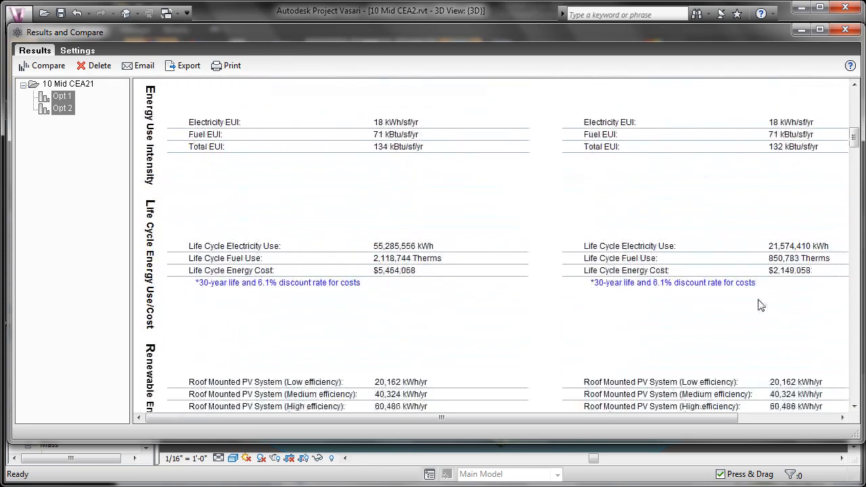
{"action": "scroll", "scroll_direction": "down", "scroll_amount": 3}
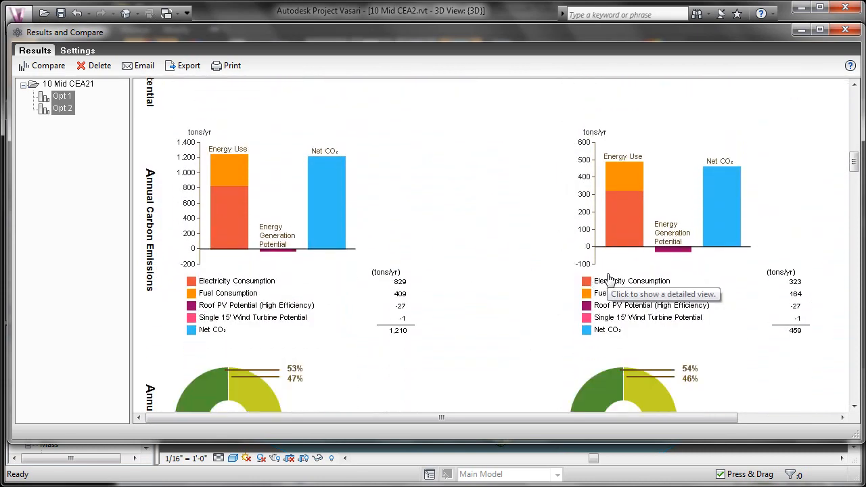
{"action": "mouse_move", "coordinate": [307, 247]}
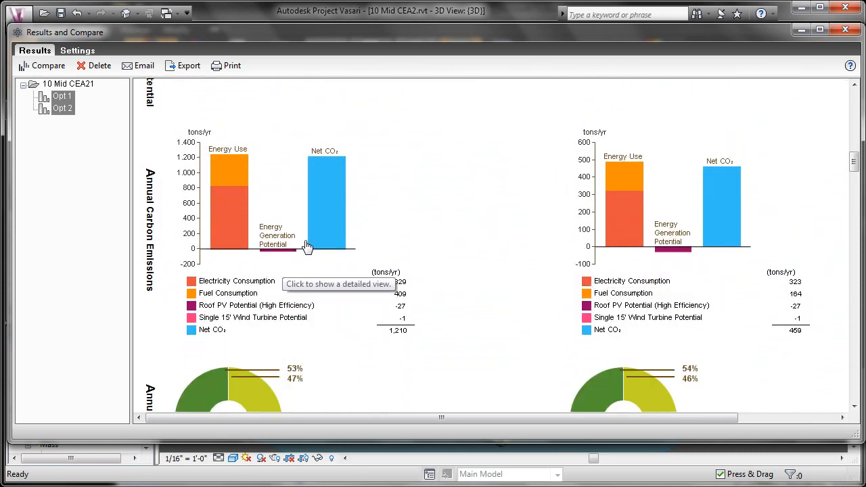
{"action": "mouse_move", "coordinate": [634, 220]}
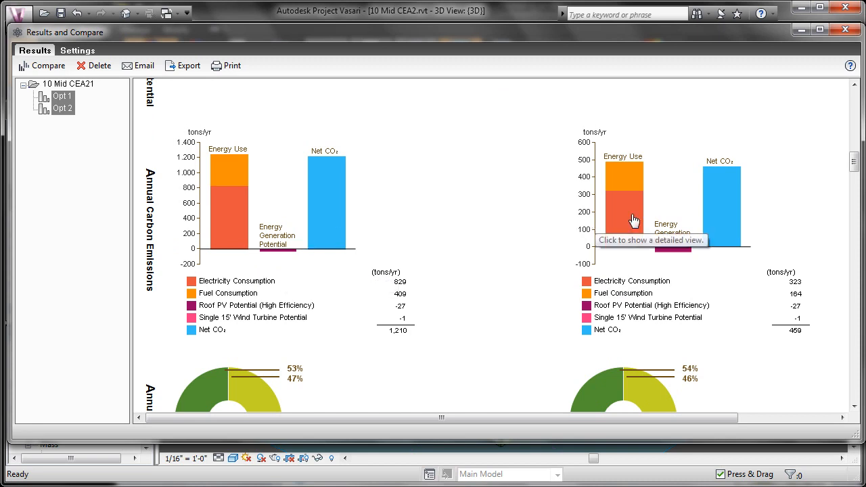
{"action": "mouse_move", "coordinate": [484, 345]}
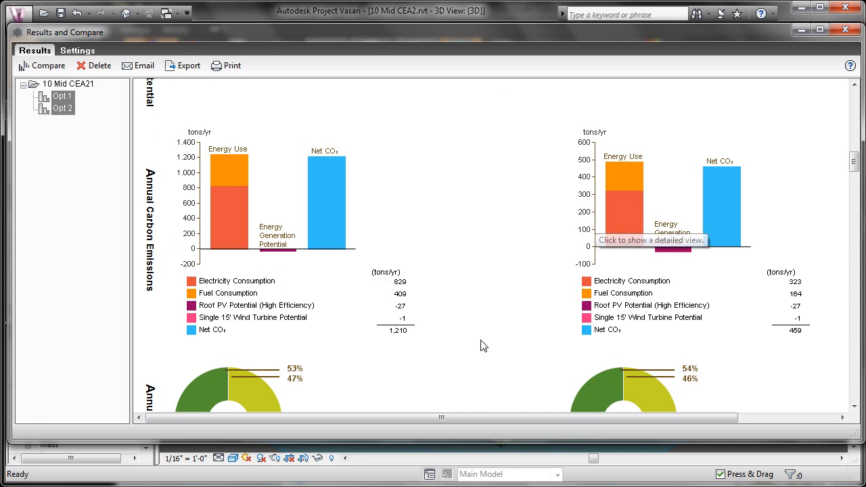
{"action": "scroll", "scroll_direction": "down", "scroll_amount": 3}
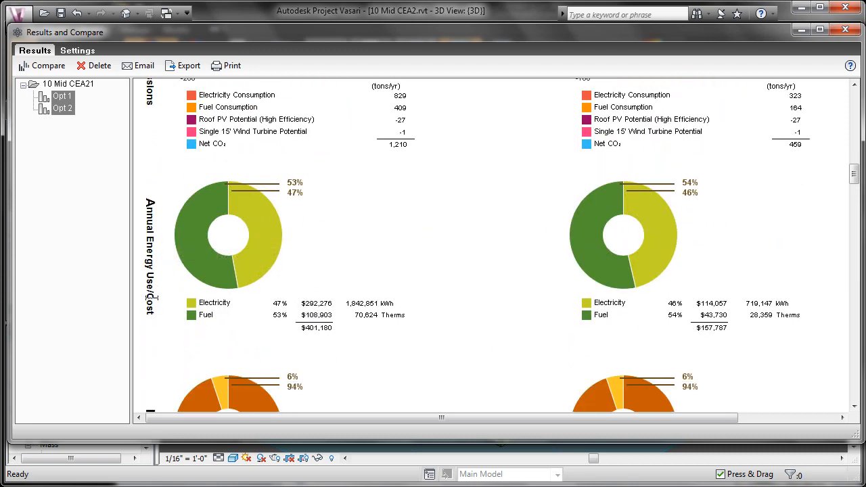
Step: Scroll the compare report to the electricity breakdown and Monthly Heating Load charts for both options
{"action": "scroll", "scroll_direction": "down", "scroll_amount": 3}
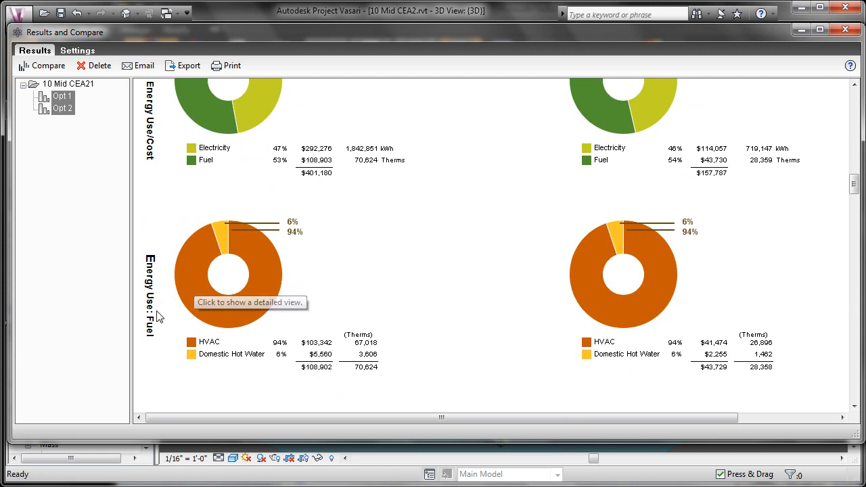
{"action": "mouse_move", "coordinate": [451, 389]}
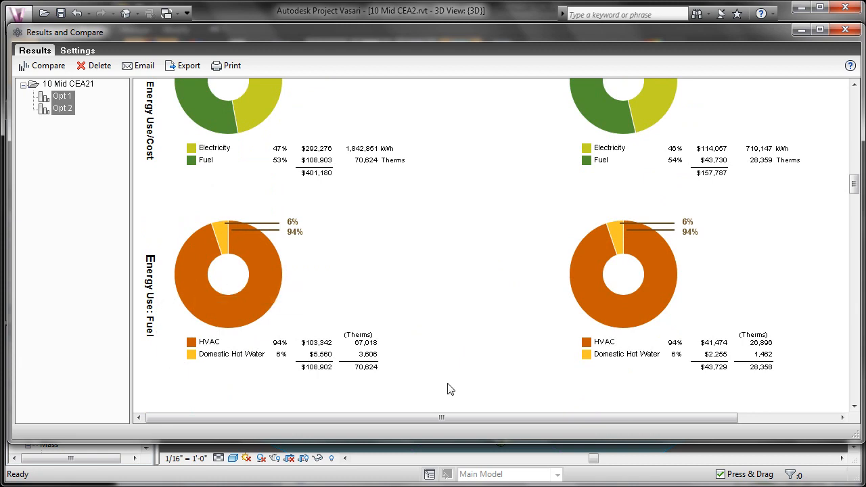
{"action": "scroll", "scroll_direction": "down", "scroll_amount": 3}
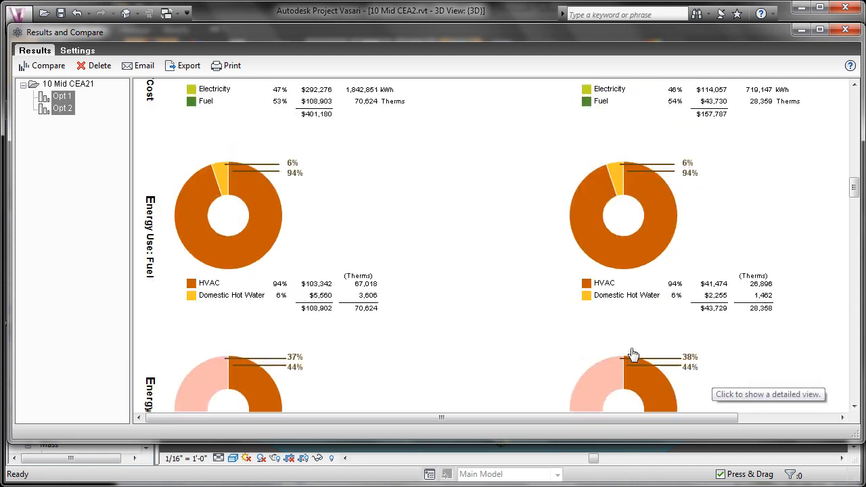
{"action": "scroll", "scroll_direction": "down", "scroll_amount": 3}
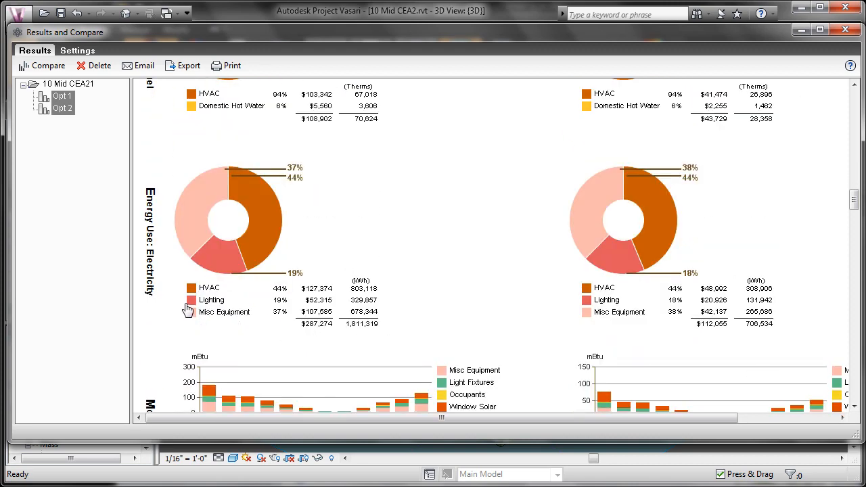
{"action": "scroll", "scroll_direction": "down", "scroll_amount": 3}
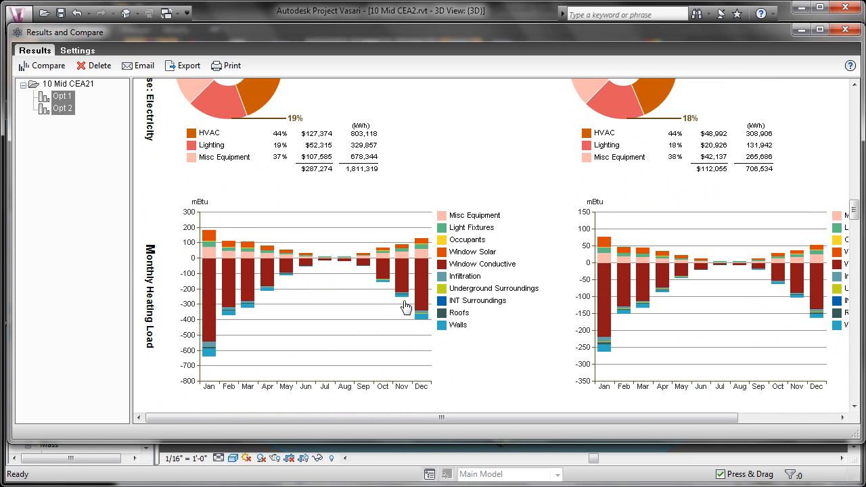
{"action": "mouse_move", "coordinate": [457, 298]}
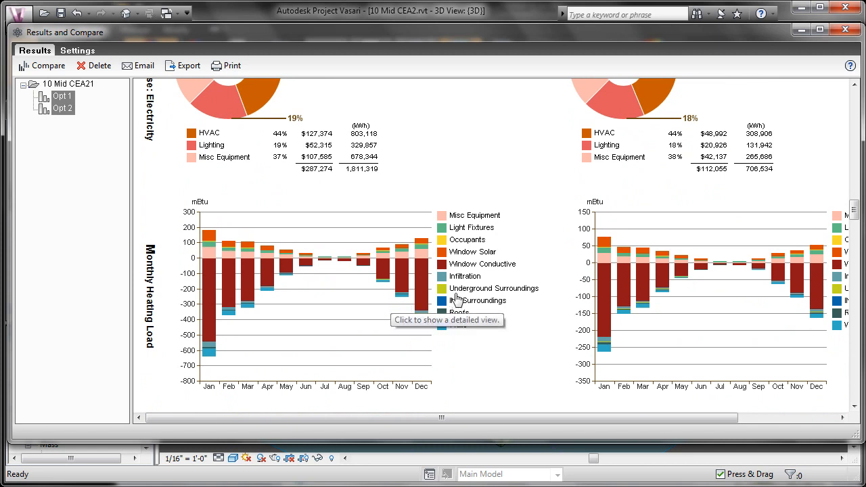
{"action": "mouse_move", "coordinate": [579, 217]}
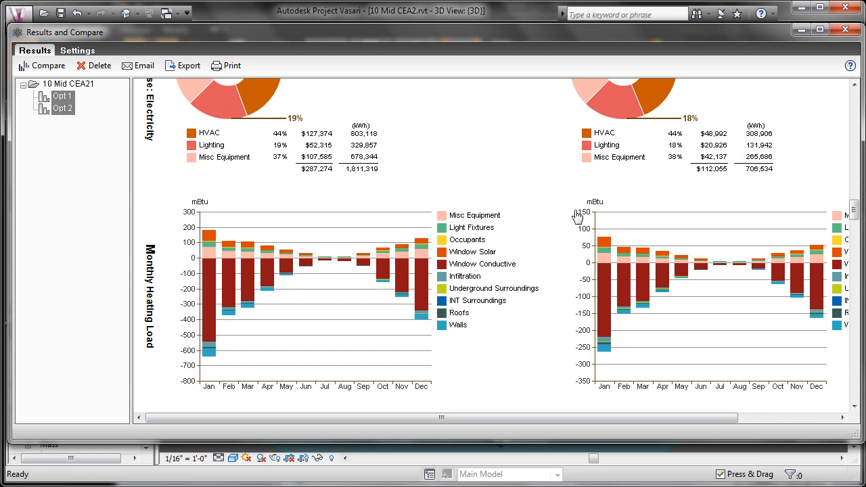
{"action": "mouse_move", "coordinate": [439, 293]}
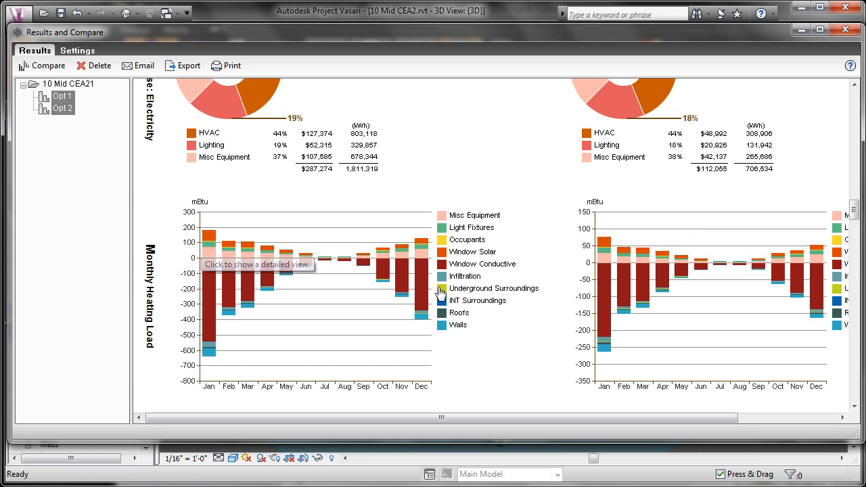
{"action": "mouse_move", "coordinate": [587, 222]}
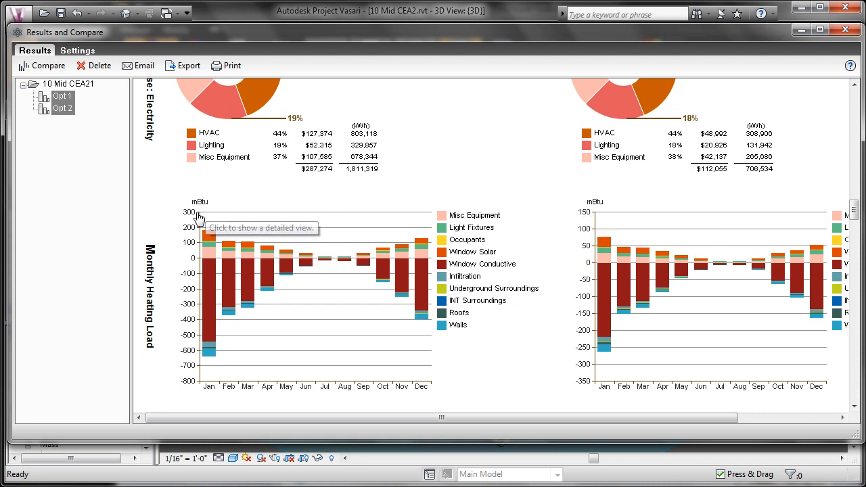
{"action": "mouse_move", "coordinate": [507, 298]}
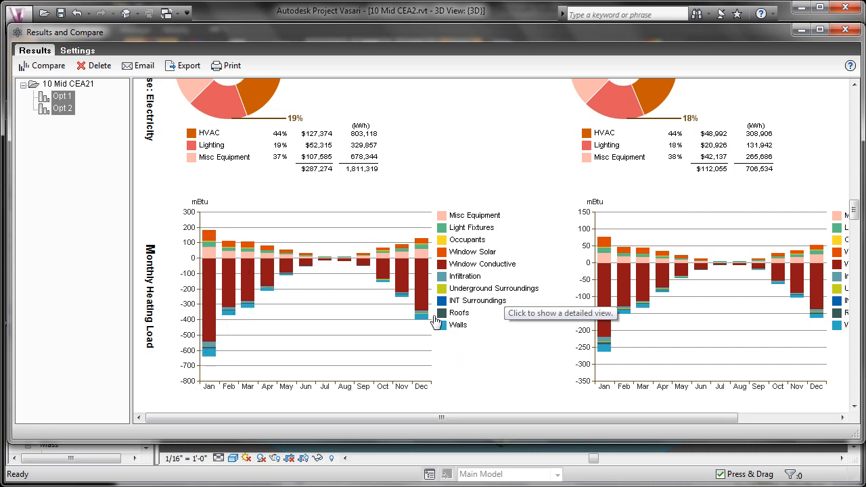
{"action": "scroll", "scroll_direction": "down", "scroll_amount": 3}
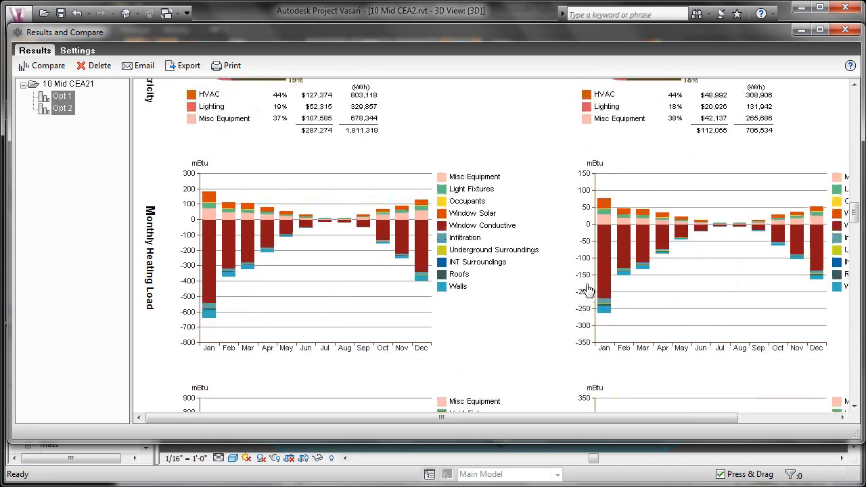
Step: Scroll through Monthly Cooling Load, Fuel, Electricity and Peak Demand charts down to the annual wind rose
{"action": "scroll", "scroll_direction": "down", "scroll_amount": 3}
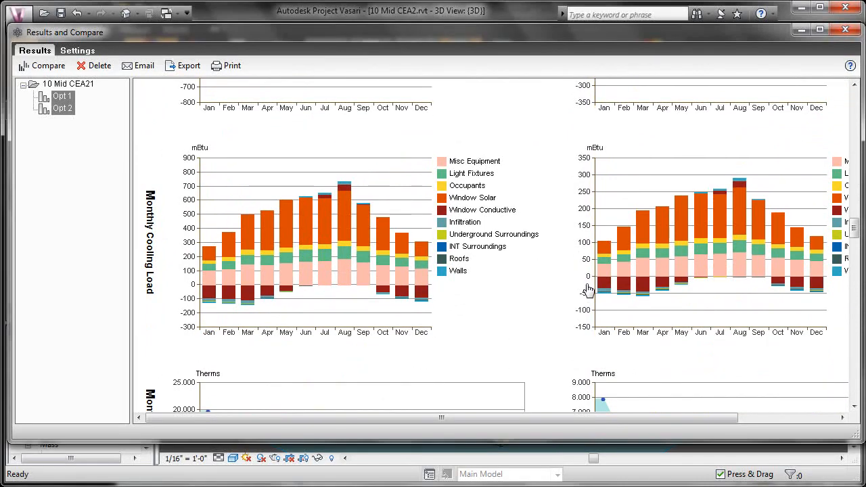
{"action": "mouse_move", "coordinate": [293, 219]}
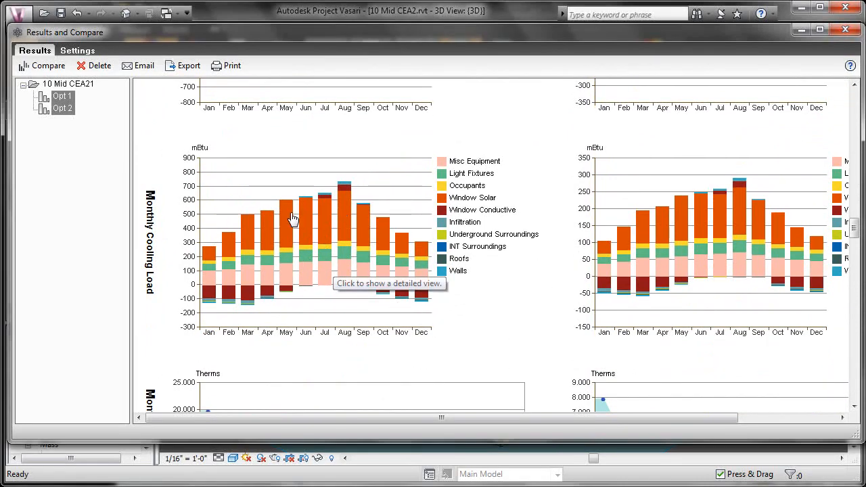
{"action": "mouse_move", "coordinate": [312, 225]}
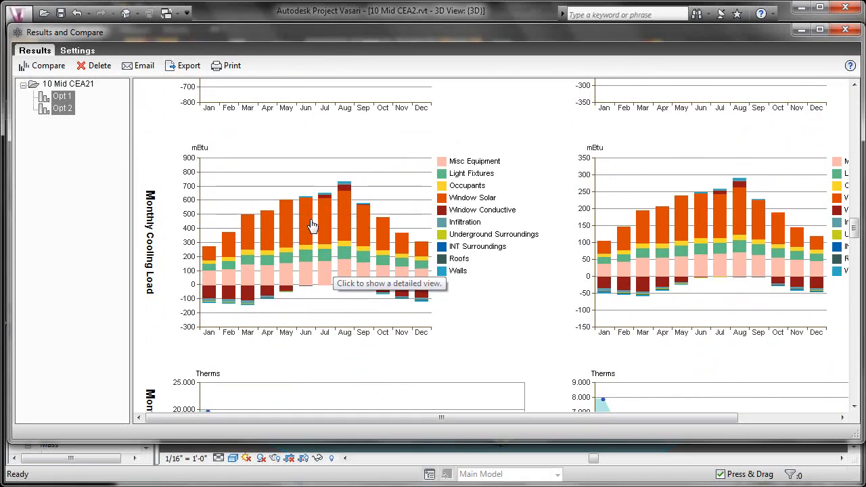
{"action": "mouse_move", "coordinate": [426, 295]}
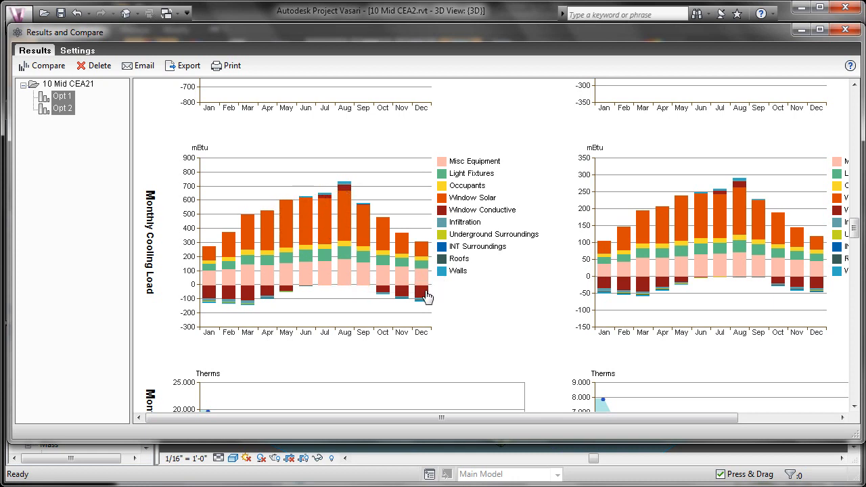
{"action": "scroll", "scroll_direction": "down", "scroll_amount": 3}
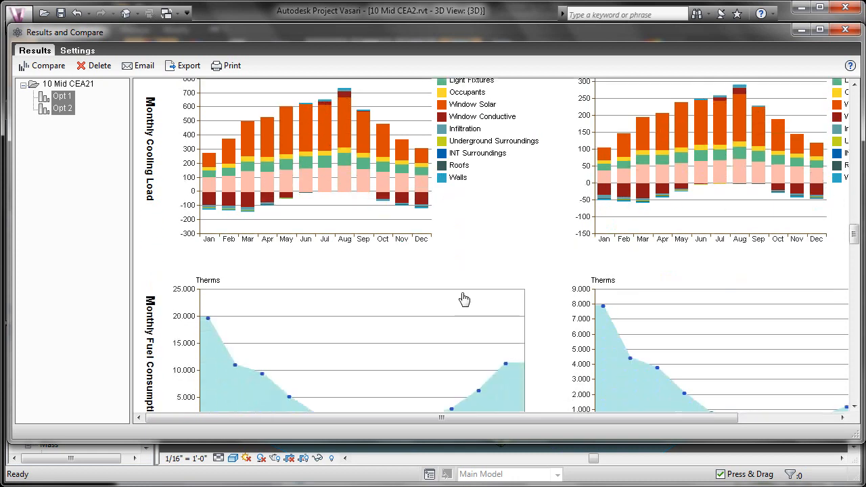
{"action": "scroll", "scroll_direction": "down", "scroll_amount": 3}
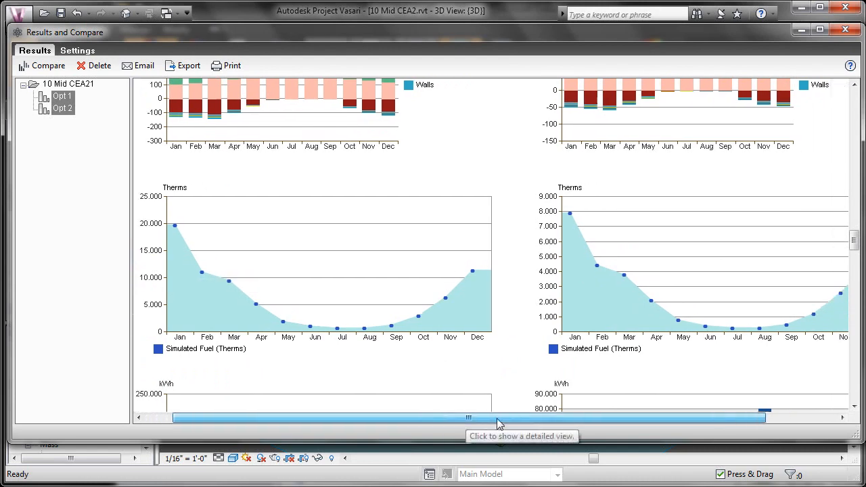
{"action": "scroll", "scroll_direction": "down", "scroll_amount": 3}
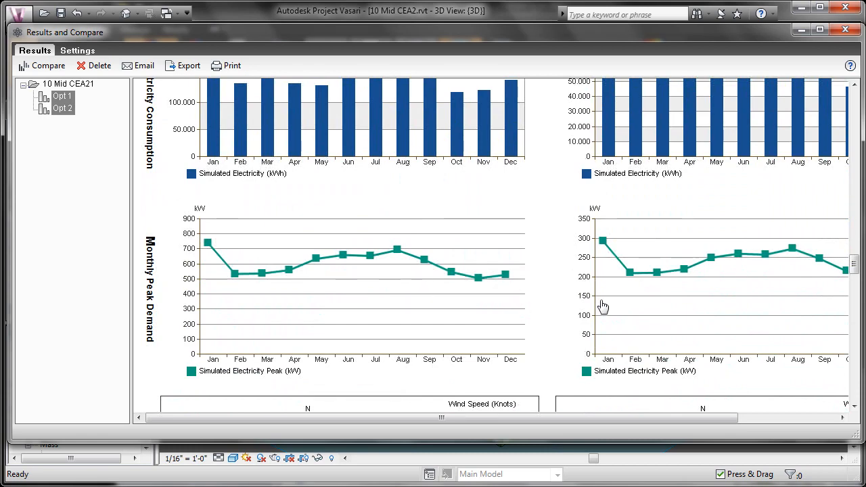
{"action": "scroll", "scroll_direction": "down", "scroll_amount": 3}
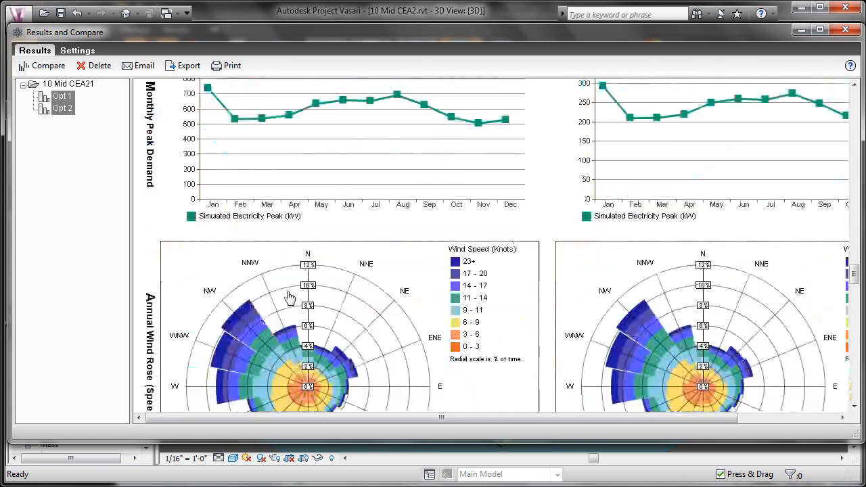
Step: Scroll through wind roses, monthly design data, temperature bins, diurnal averages and humidity charts
{"action": "scroll", "scroll_direction": "down", "scroll_amount": 3}
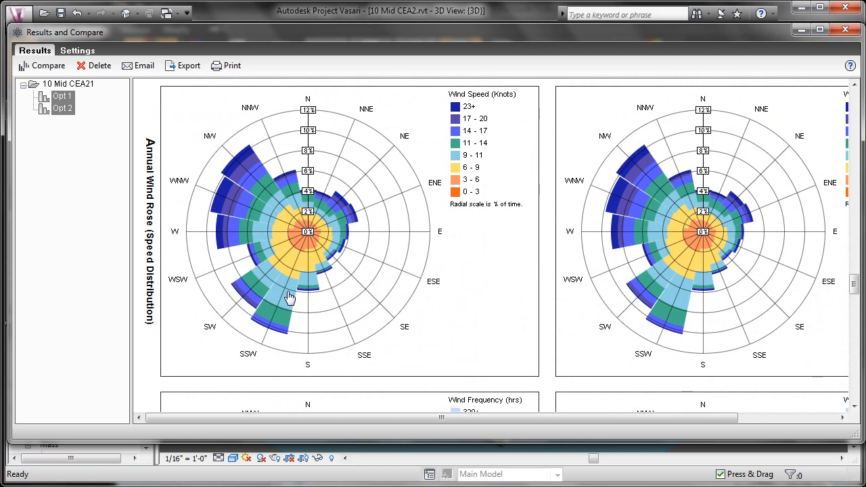
{"action": "mouse_move", "coordinate": [288, 298]}
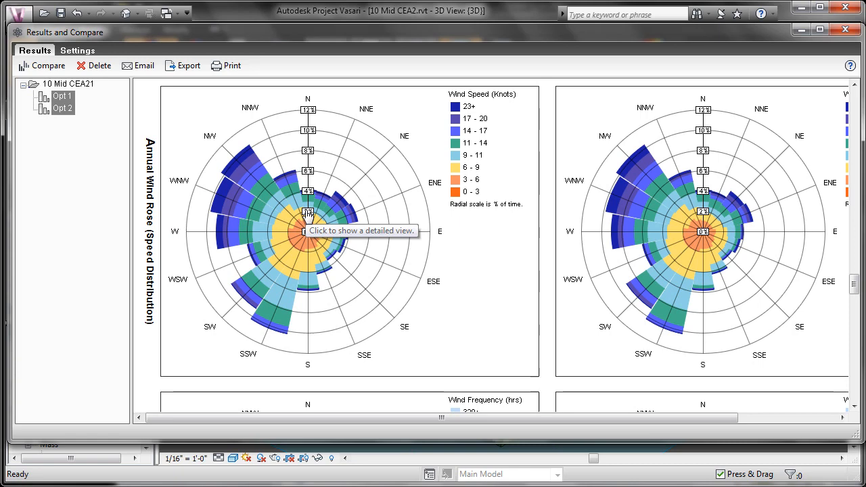
{"action": "mouse_move", "coordinate": [489, 294]}
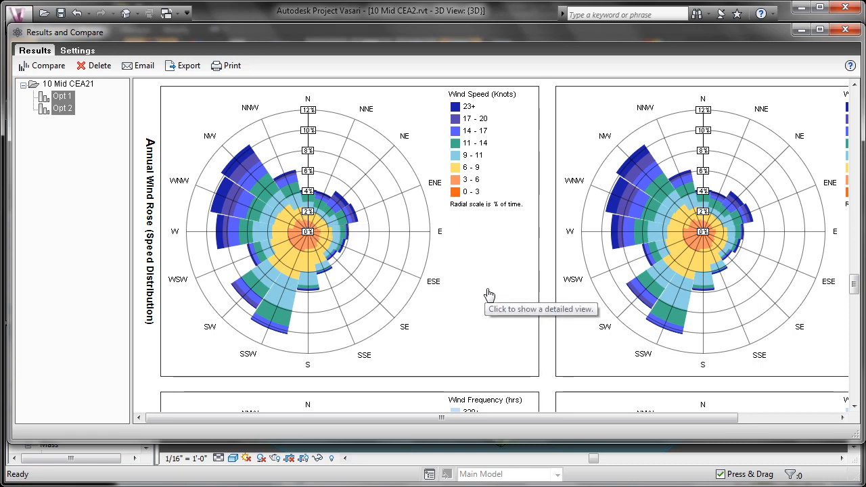
{"action": "scroll", "scroll_direction": "down", "scroll_amount": 3}
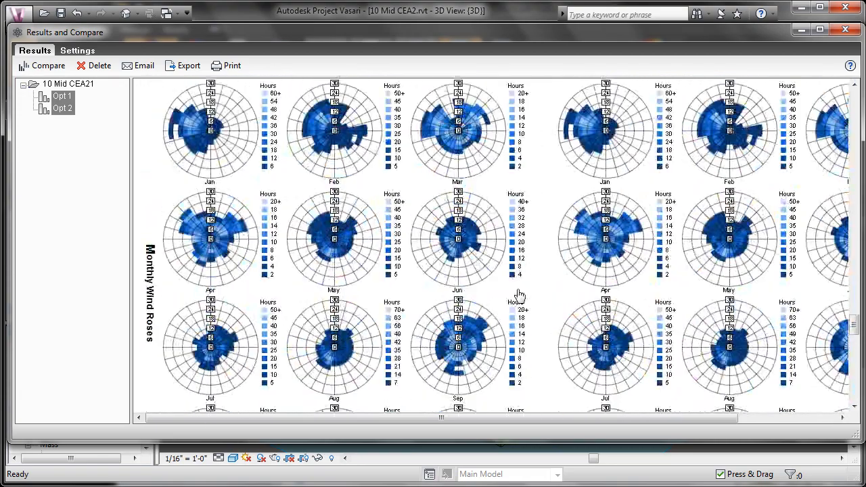
{"action": "scroll", "scroll_direction": "down", "scroll_amount": 3}
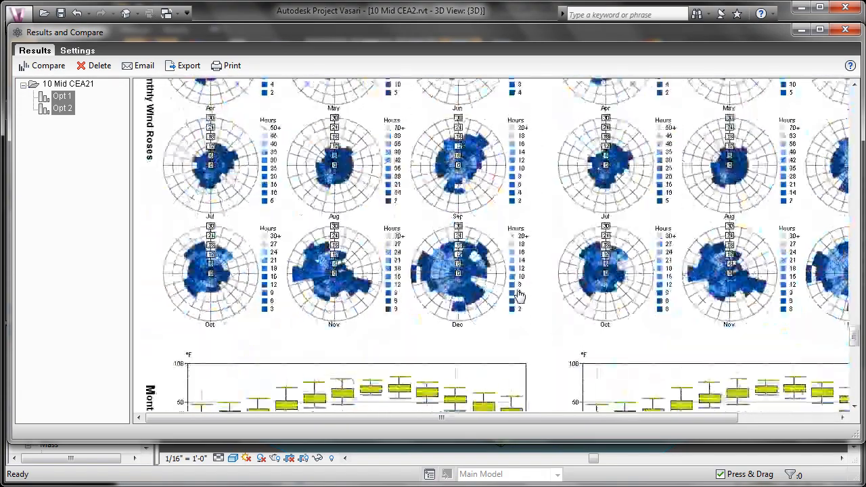
{"action": "scroll", "scroll_direction": "down", "scroll_amount": 3}
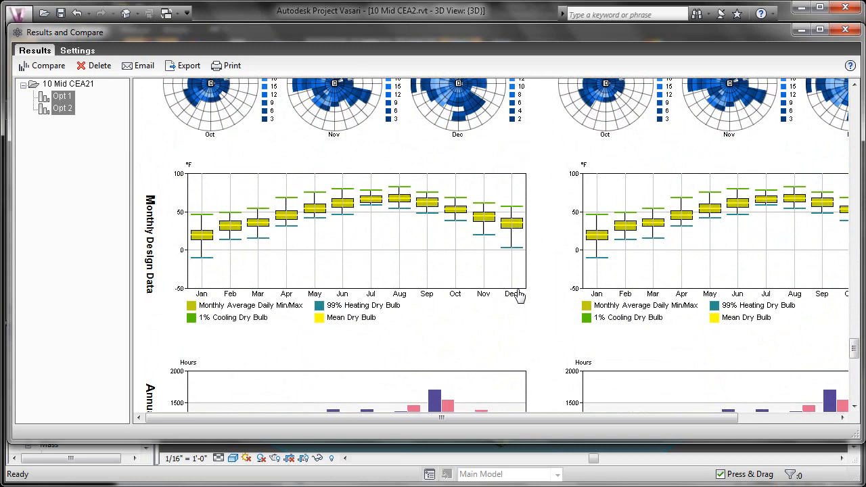
{"action": "mouse_move", "coordinate": [423, 313]}
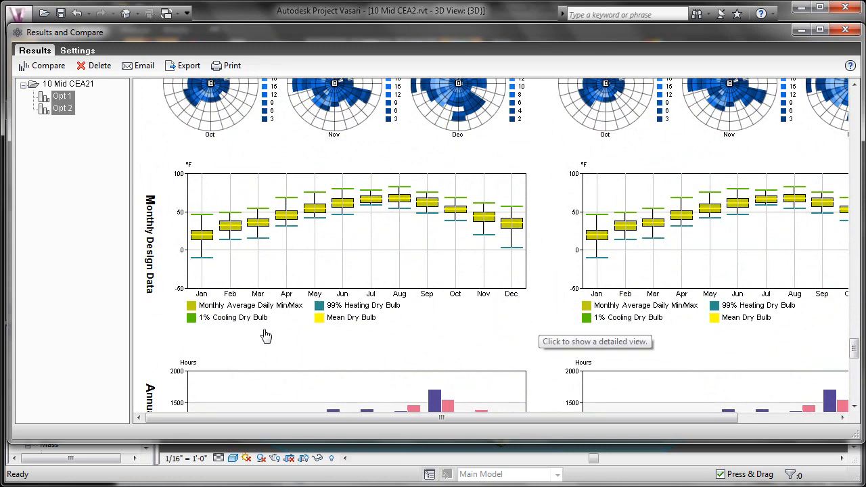
{"action": "mouse_move", "coordinate": [237, 323]}
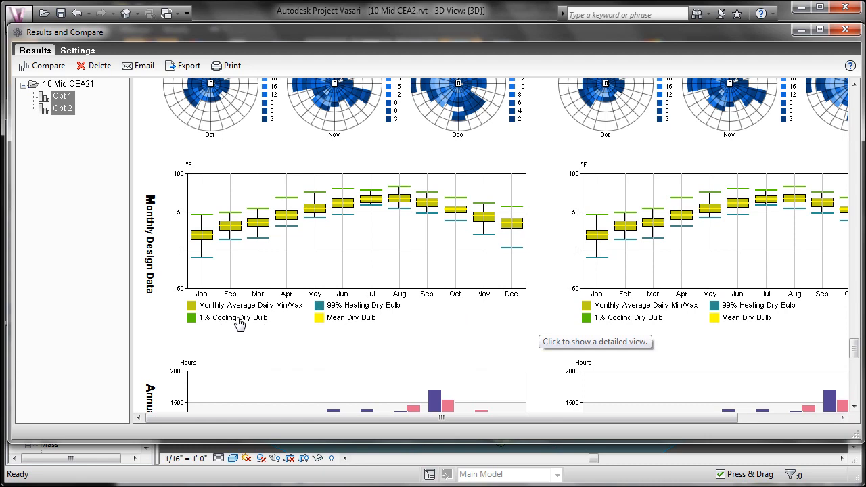
{"action": "mouse_move", "coordinate": [527, 325]}
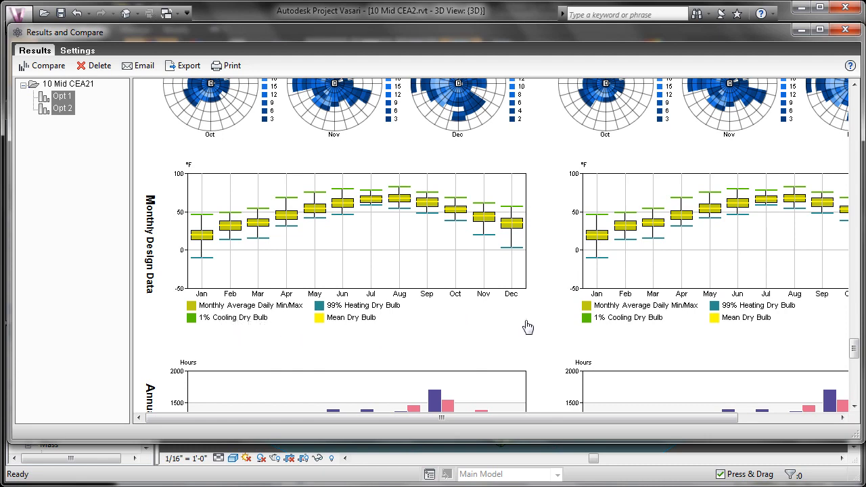
{"action": "scroll", "scroll_direction": "down", "scroll_amount": 3}
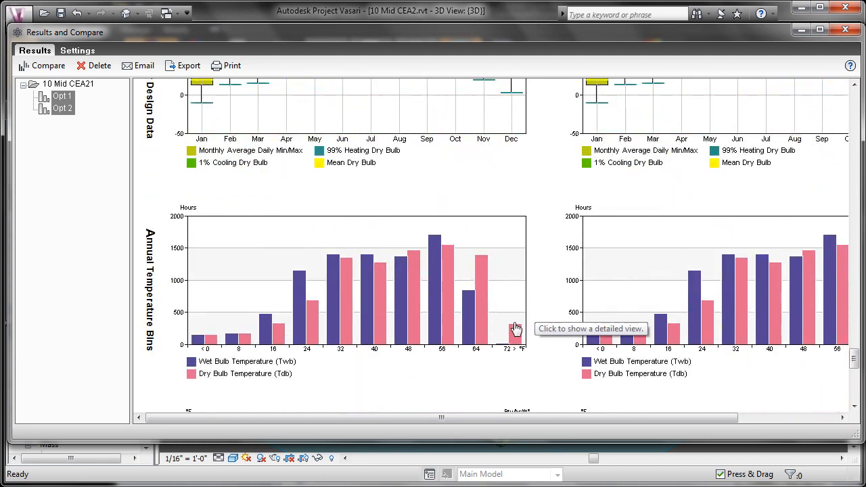
{"action": "scroll", "scroll_direction": "down", "scroll_amount": 3}
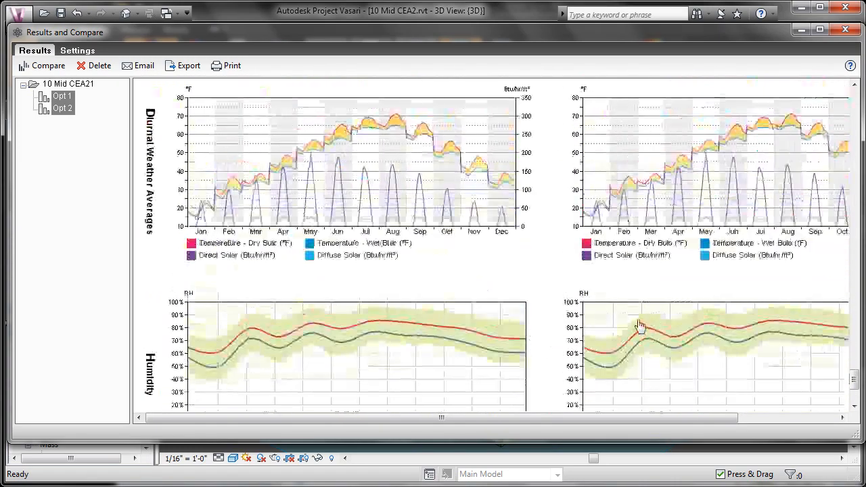
{"action": "scroll", "scroll_direction": "down", "scroll_amount": 3}
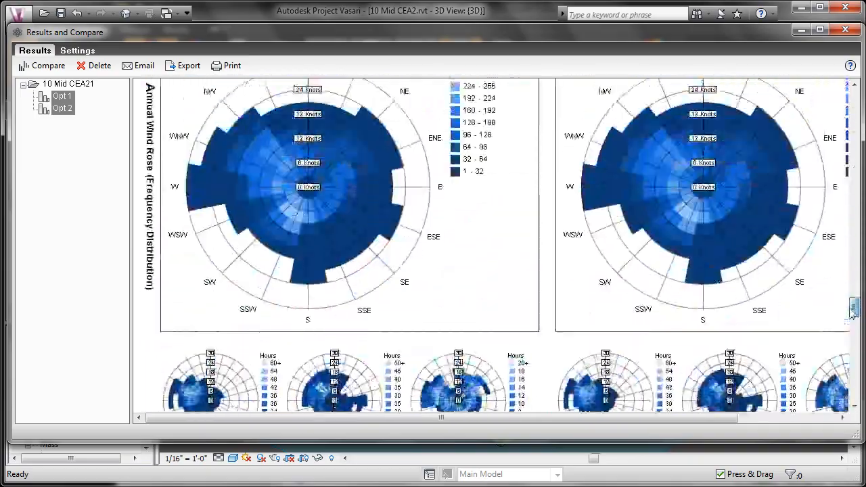